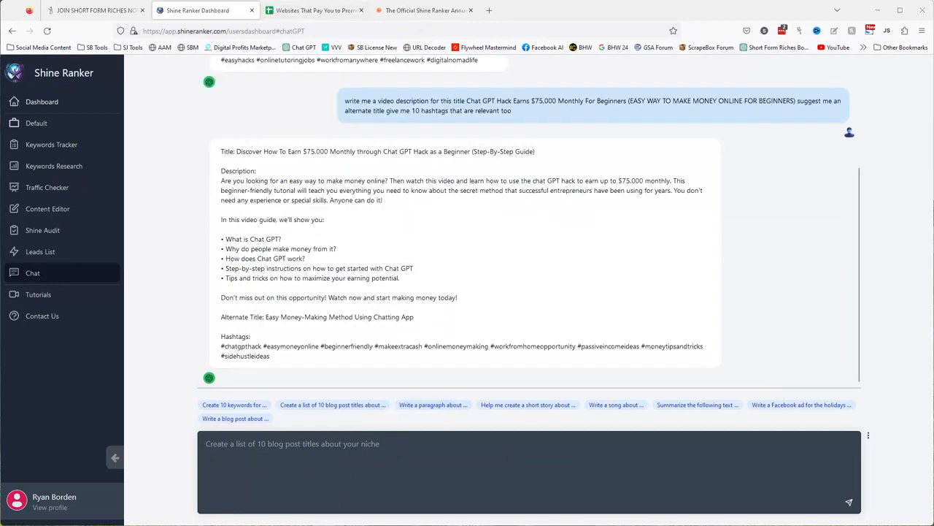
# - Bring the Stripe payments overview window in front of the Shine Ranker chat
pyautogui.click(95, 10)
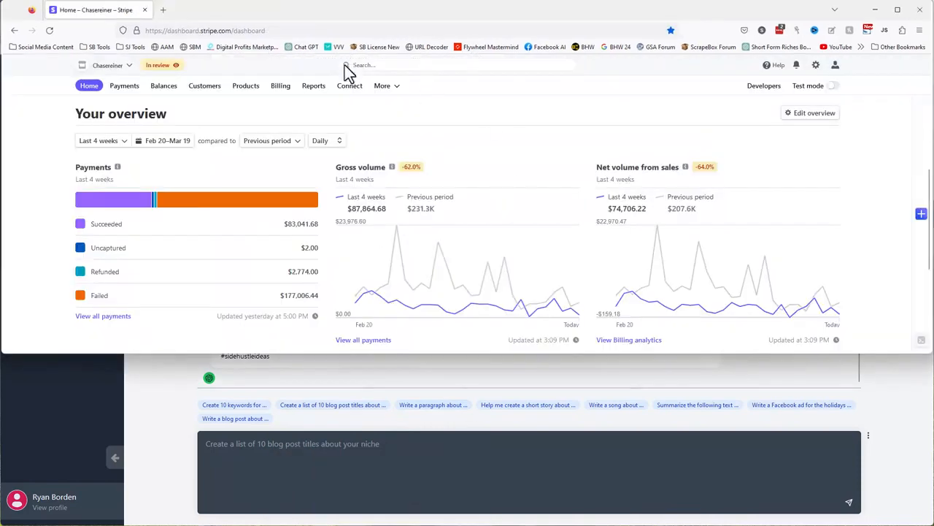
pyautogui.moveTo(487, 159)
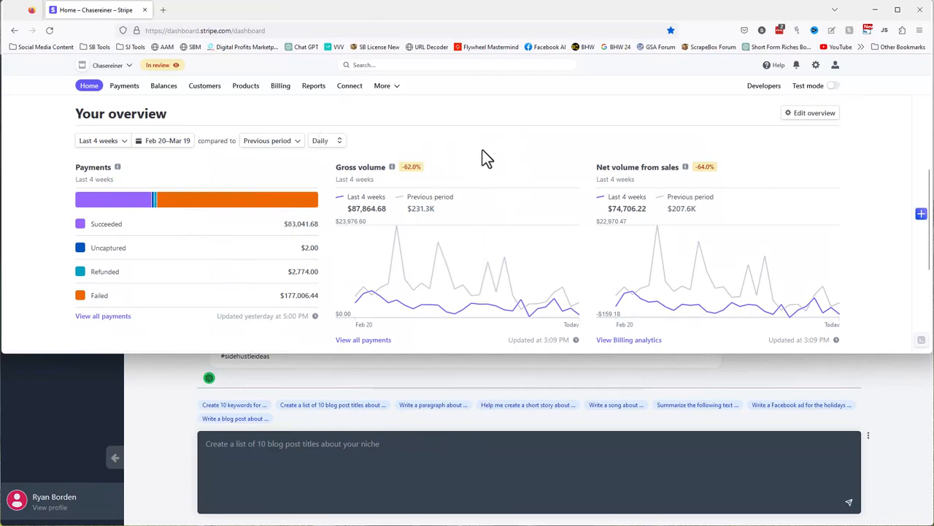
pyautogui.moveTo(515, 132)
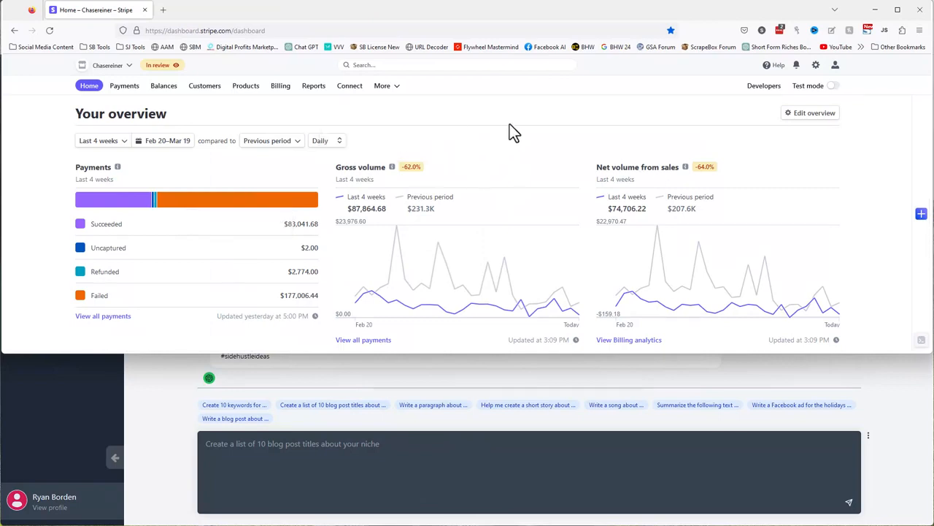
pyautogui.moveTo(367, 208)
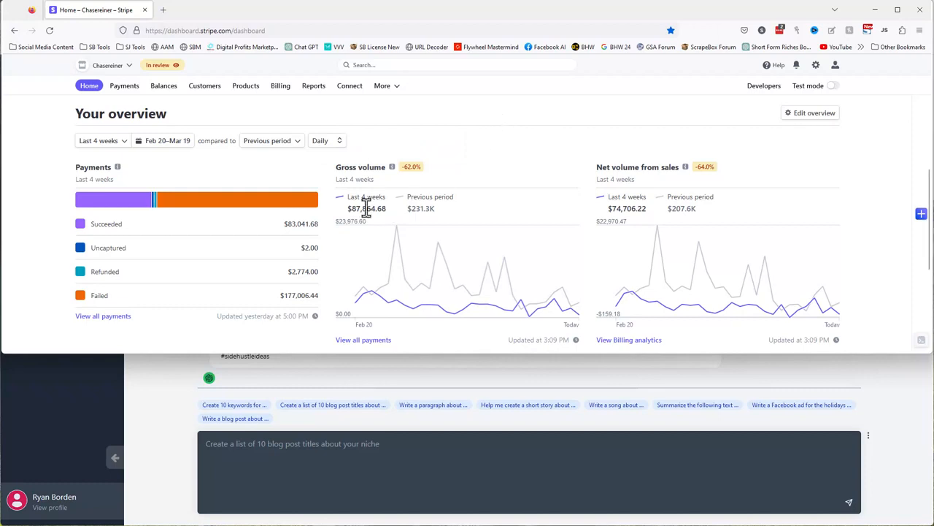
pyautogui.moveTo(350, 233)
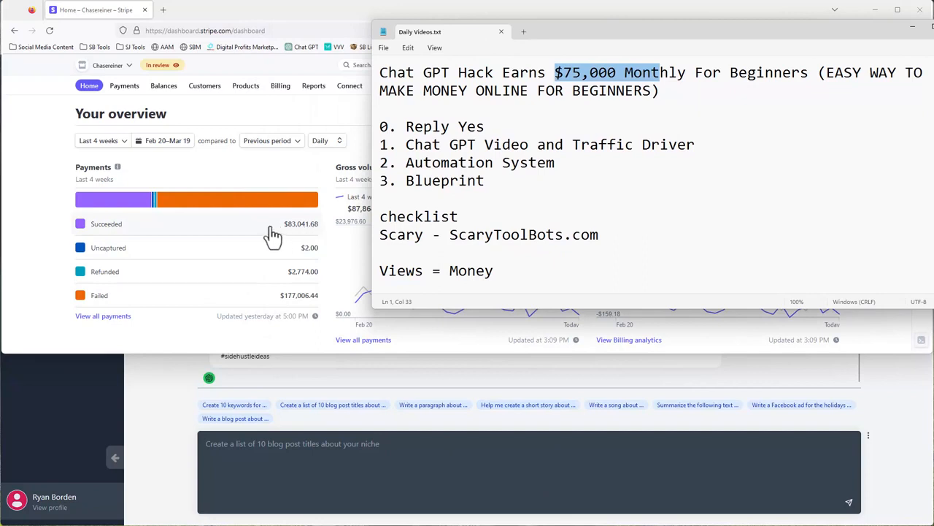
pyautogui.moveTo(140, 180)
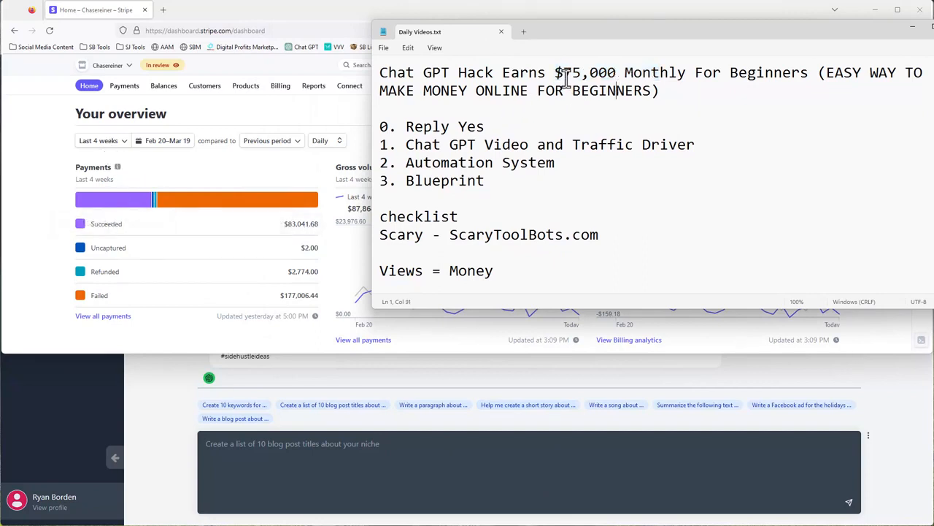
# - Highlight '$75,000 Monthly' in the Daily Videos title, then select the full title line
pyautogui.moveTo(562, 72); pyautogui.dragTo(690, 73)
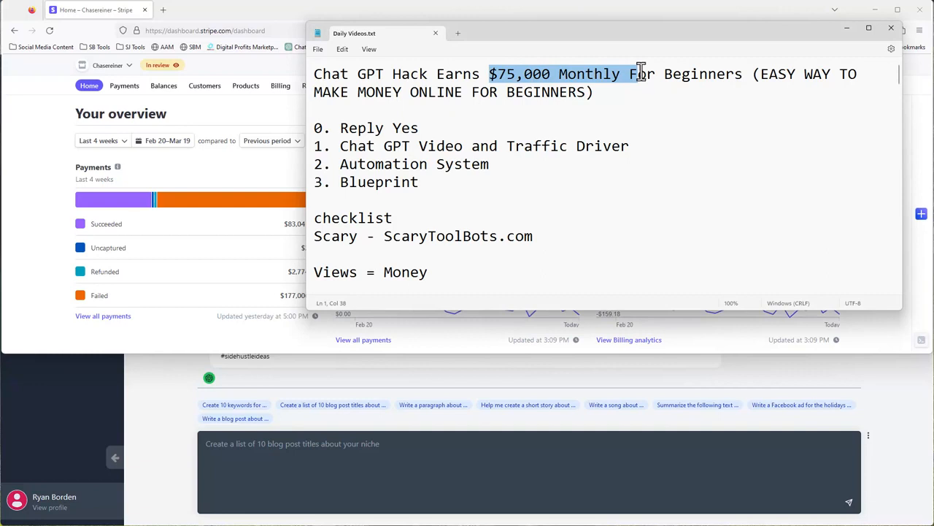
pyautogui.moveTo(641, 73)
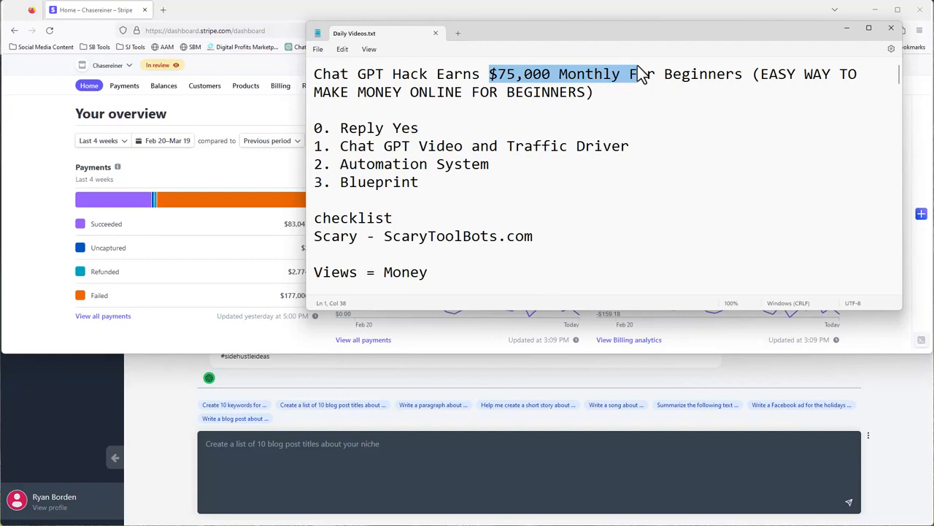
pyautogui.click(594, 92)
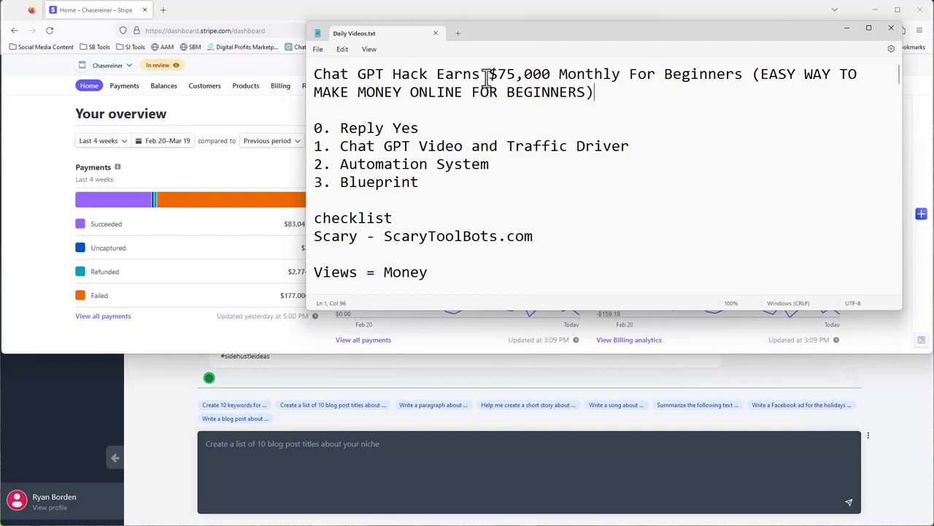
pyautogui.moveTo(474, 80)
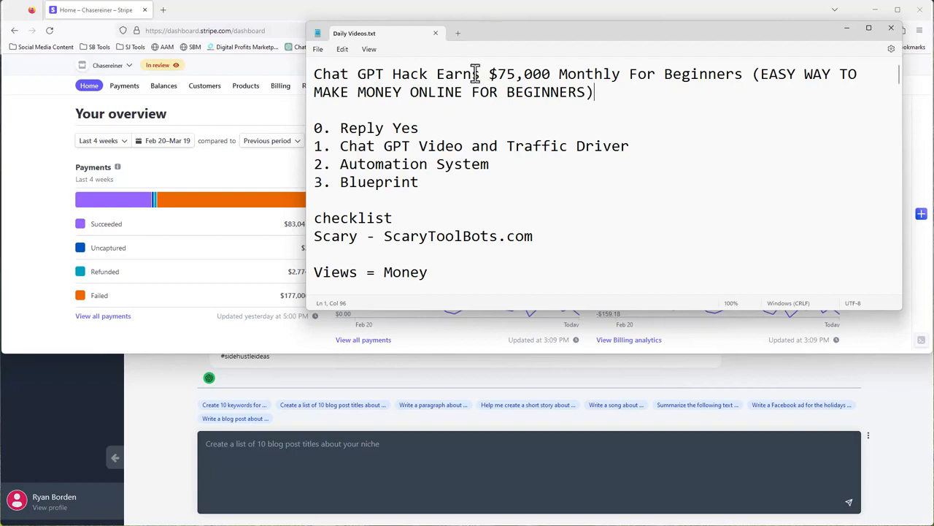
pyautogui.tripleClick(364, 128)
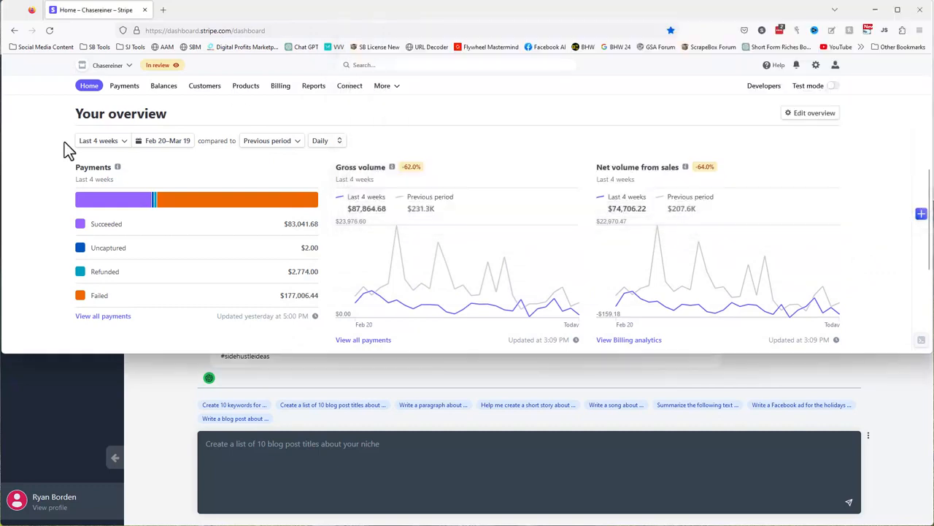
# - Show the Shine Ranker chat response again with the Notepad notes hidden
pyautogui.click(204, 10)
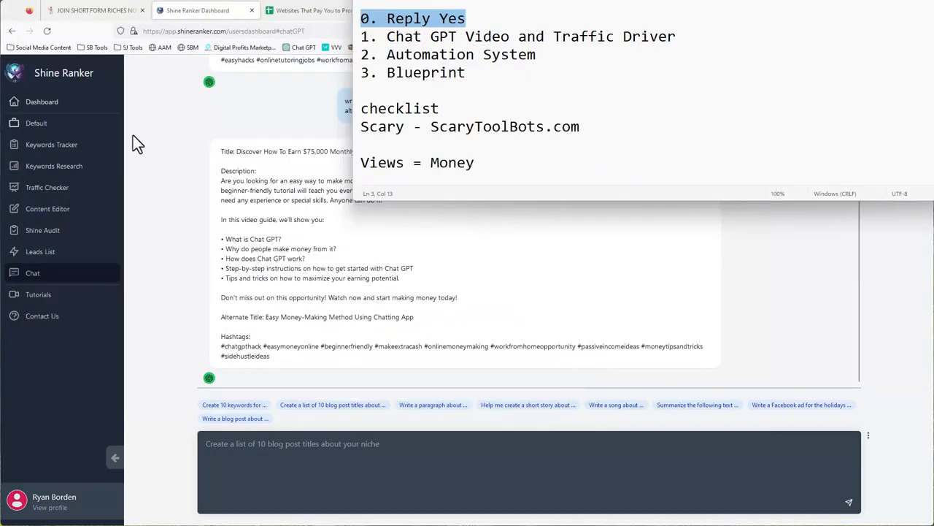
pyautogui.click(219, 31)
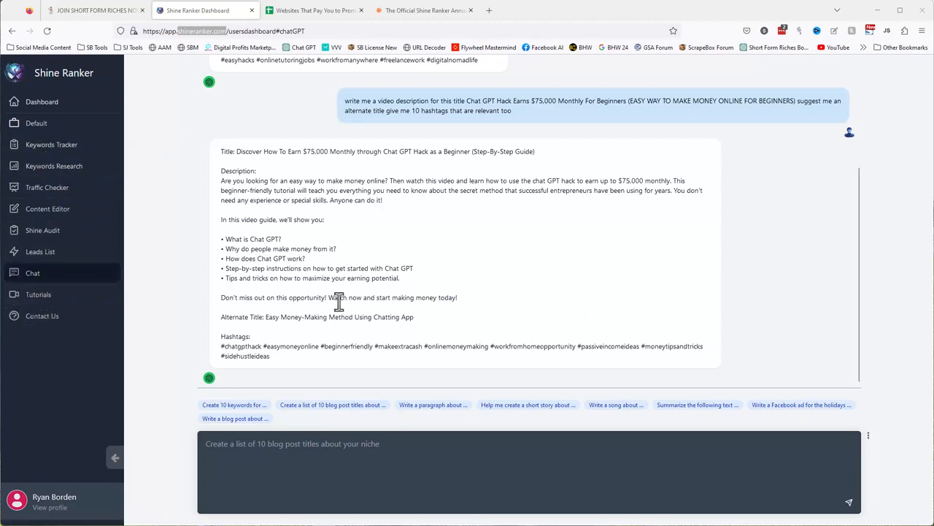
pyautogui.moveTo(344, 336)
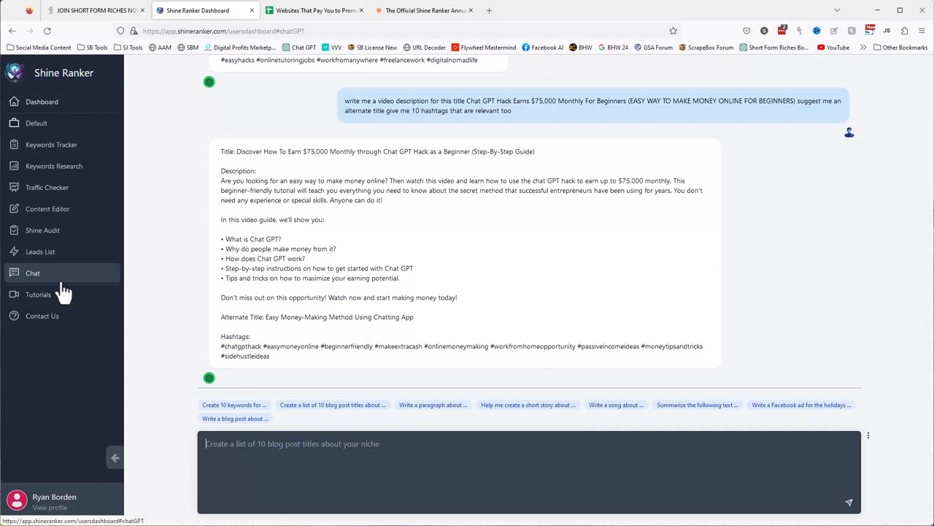
pyautogui.moveTo(64, 294)
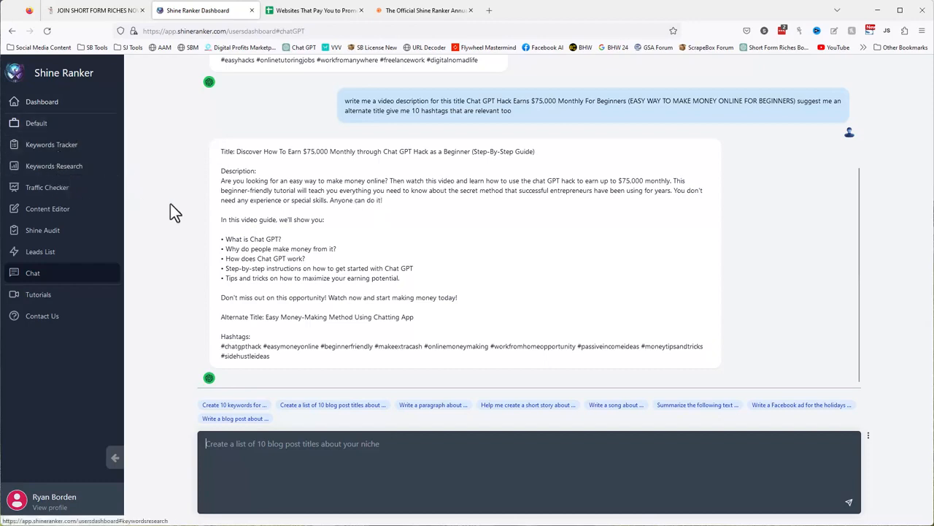
pyautogui.moveTo(51, 144)
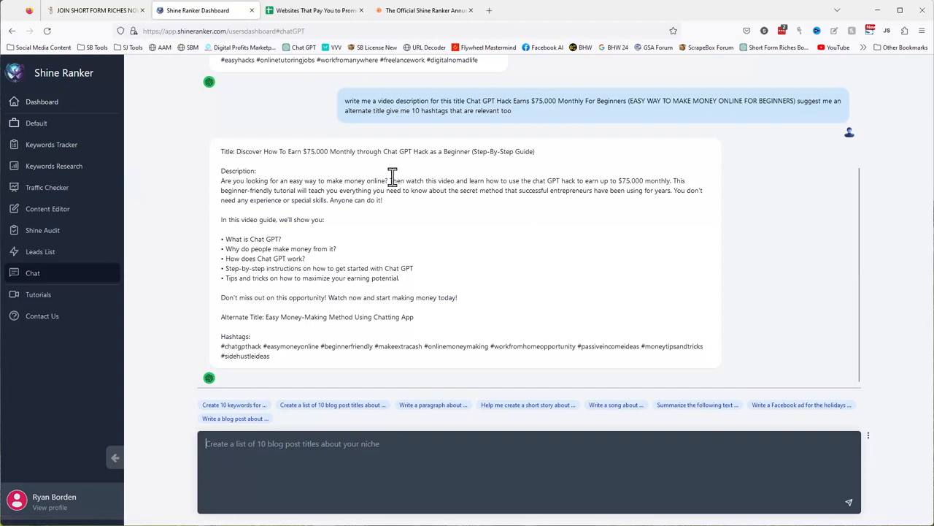
pyautogui.moveTo(442, 153)
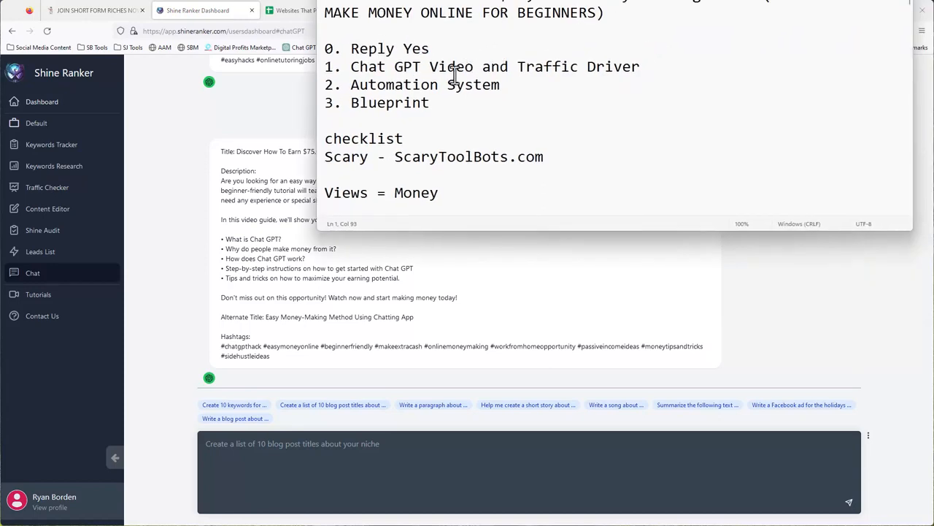
# - Pick out 'System', 'Money' and 'GPT Video' in the Daily Videos checklist steps
pyautogui.doubleClick(367, 67)
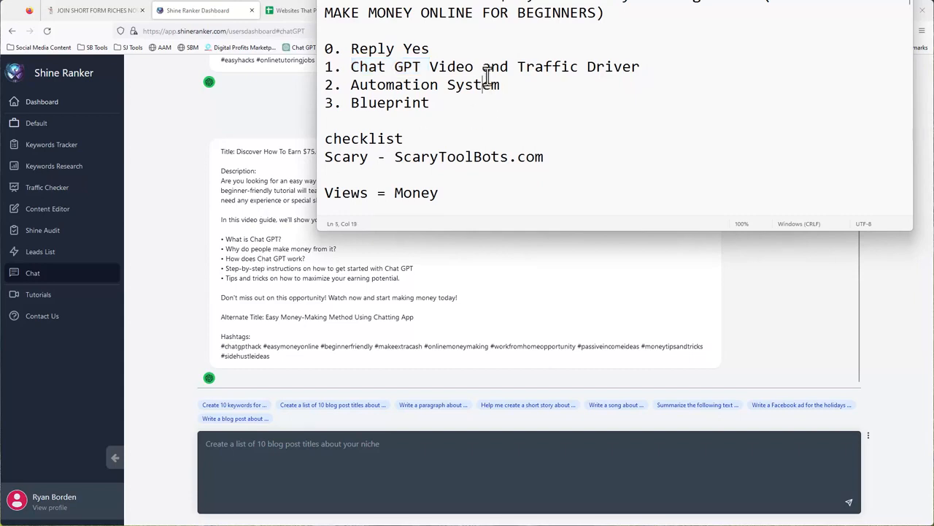
pyautogui.doubleClick(450, 67)
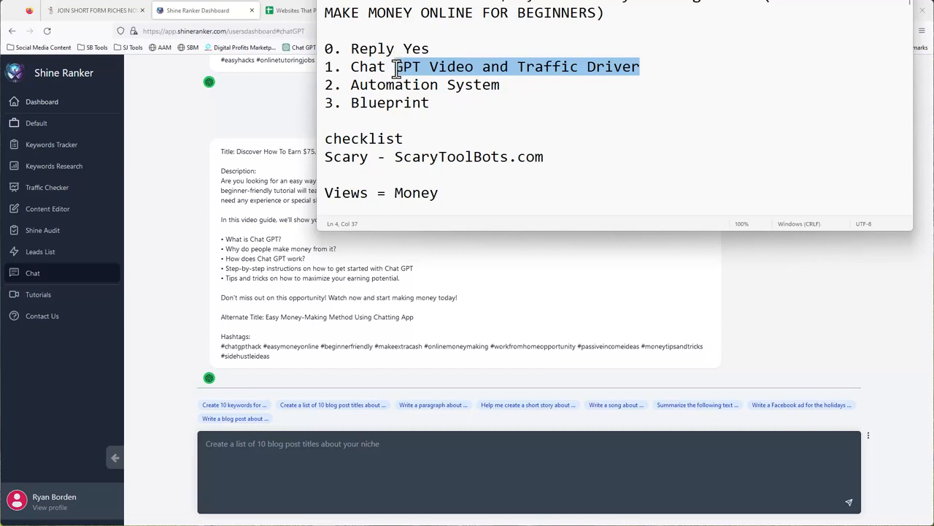
pyautogui.doubleClick(414, 193)
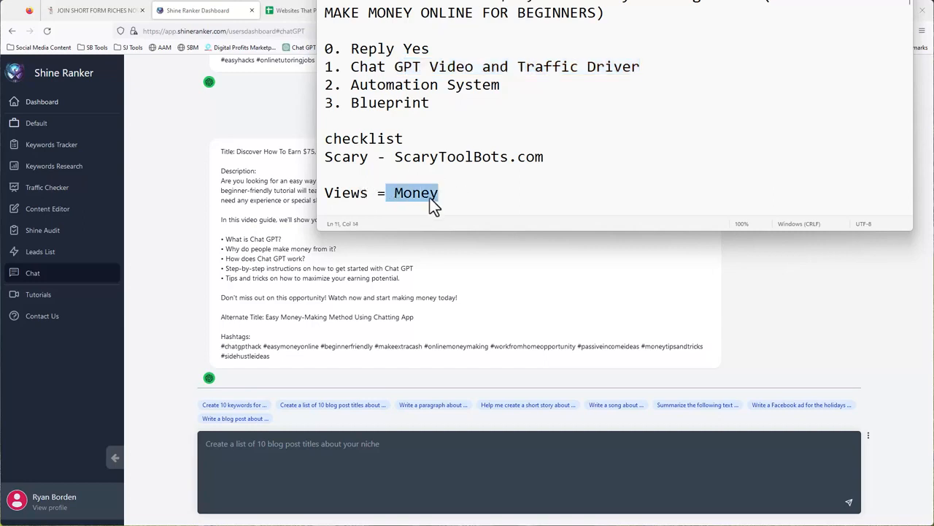
pyautogui.click(398, 193)
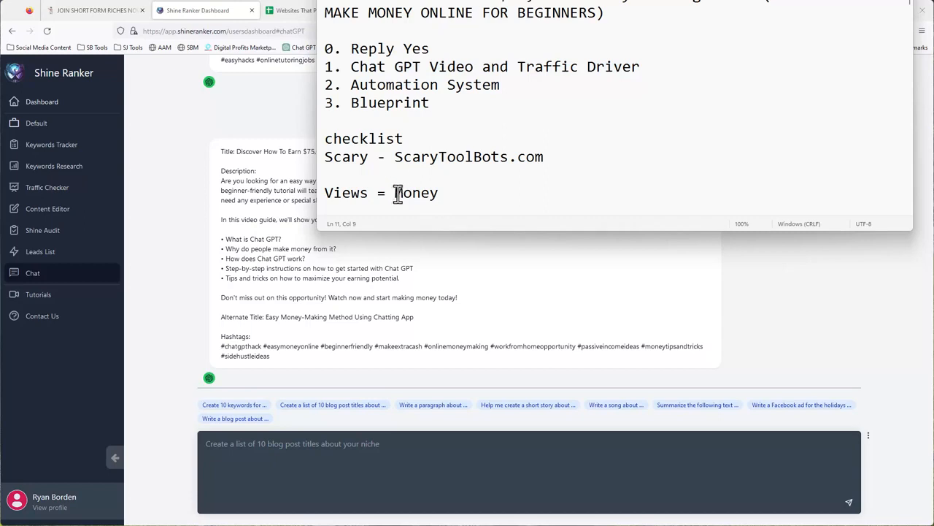
pyautogui.doubleClick(345, 192)
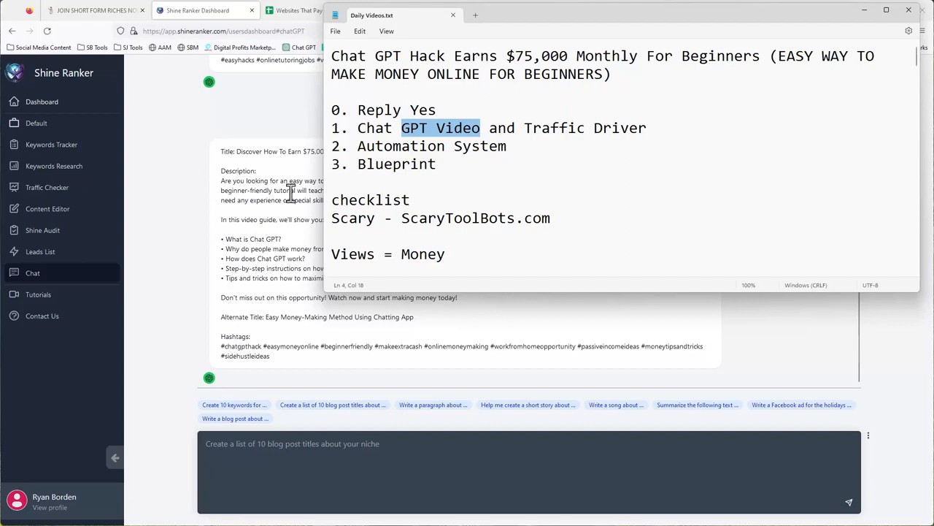
pyautogui.moveTo(537, 130)
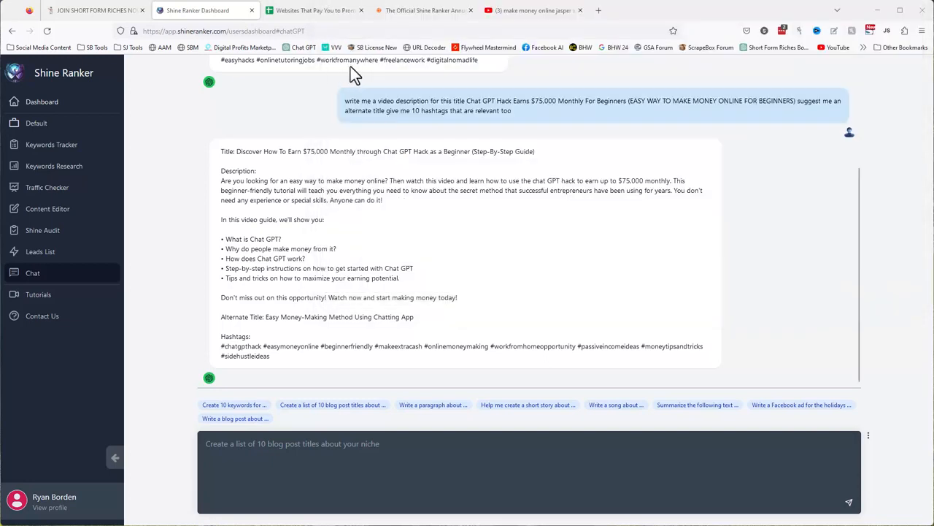
pyautogui.moveTo(499, 293)
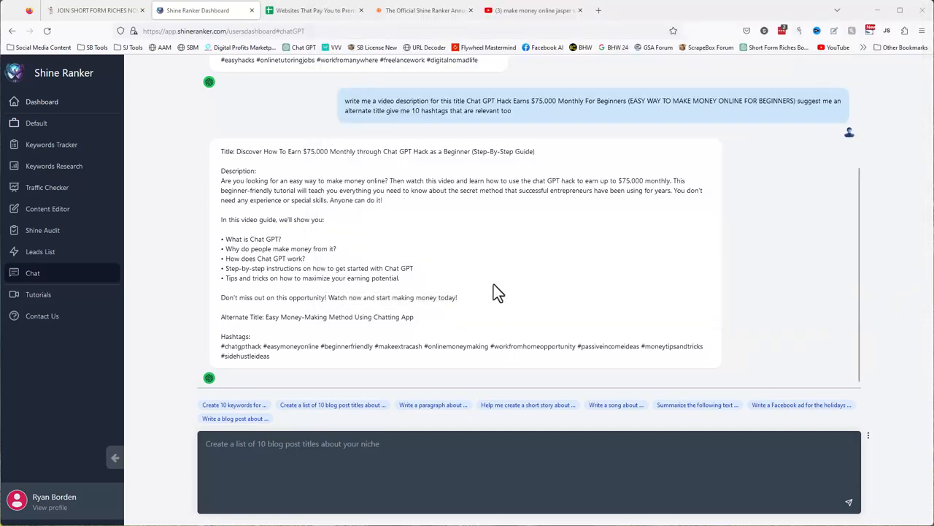
pyautogui.moveTo(438, 140)
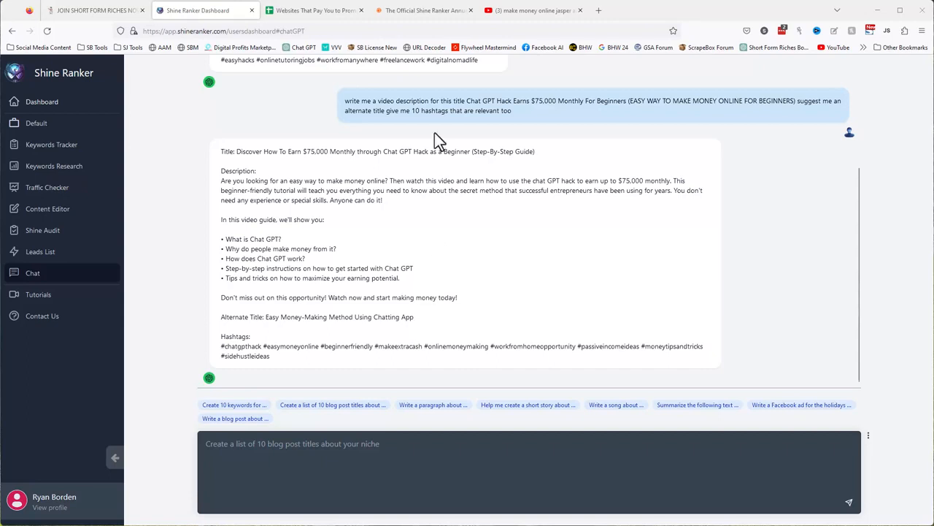
# - Switch to the 'Websites That Pay You to Promote Them' spreadsheet
pyautogui.click(314, 10)
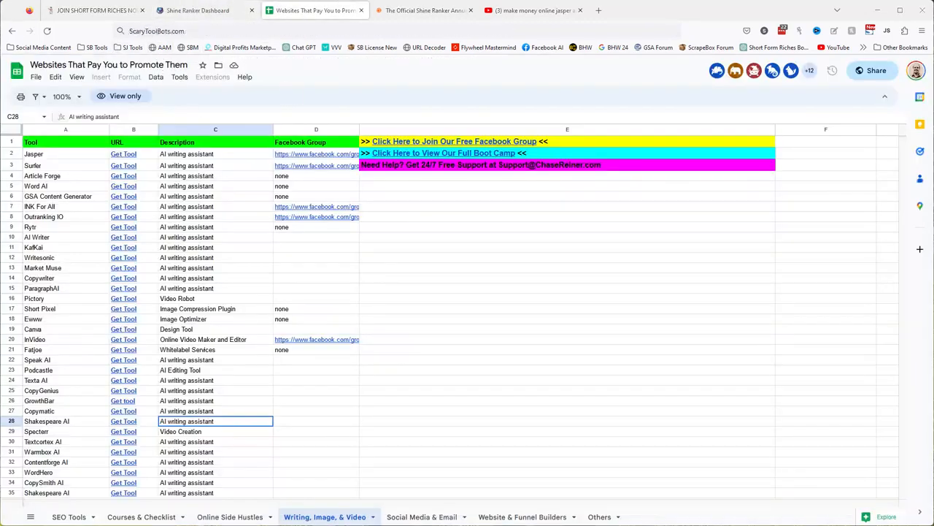
pyautogui.moveTo(123, 237)
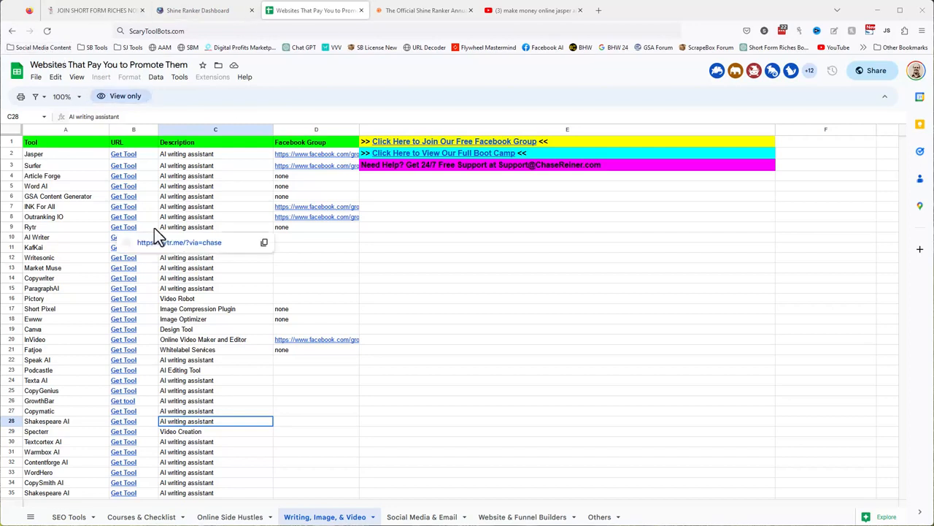
# - Show the preview card for the Join Our Free Facebook Group link in cell E1
pyautogui.click(123, 154)
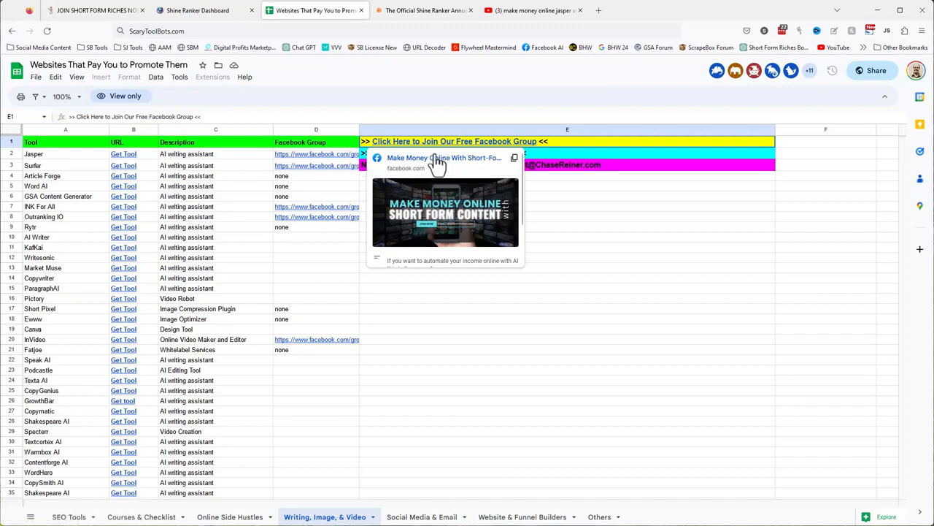
pyautogui.moveTo(452, 164)
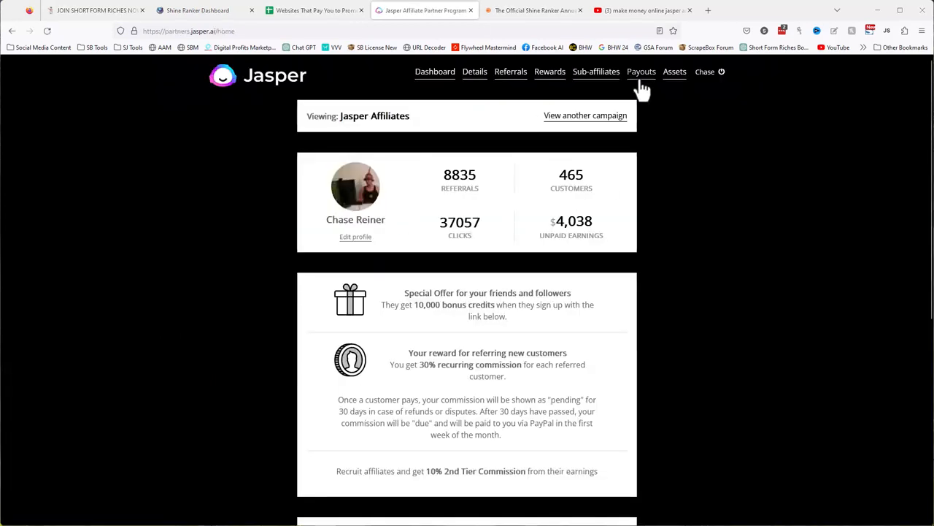
# - Review page 2 of the Jasper affiliate payouts, then select the referral link on the dashboard
pyautogui.click(641, 71)
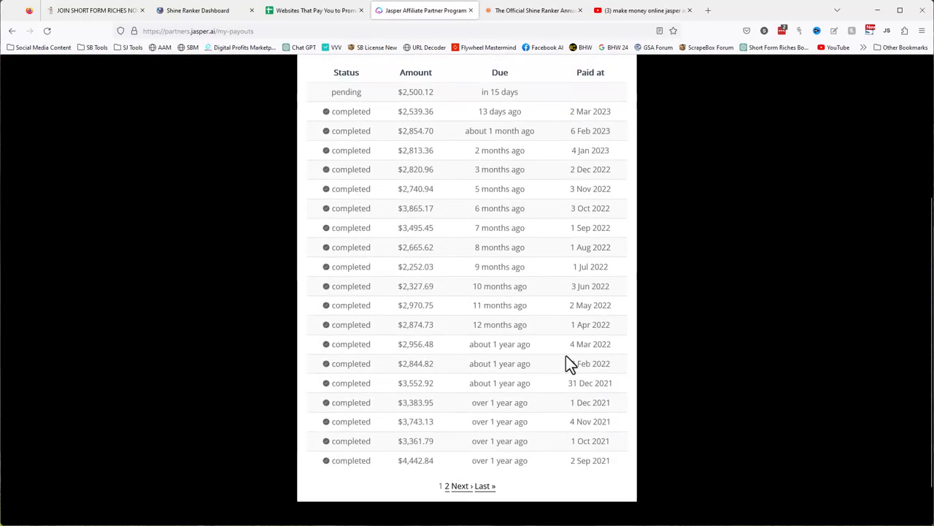
pyautogui.scroll(-3)
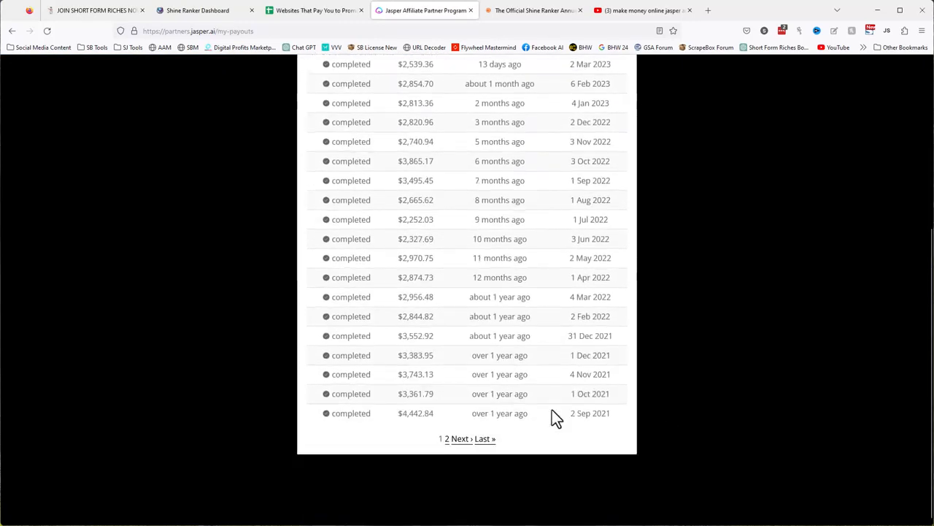
pyautogui.click(447, 438)
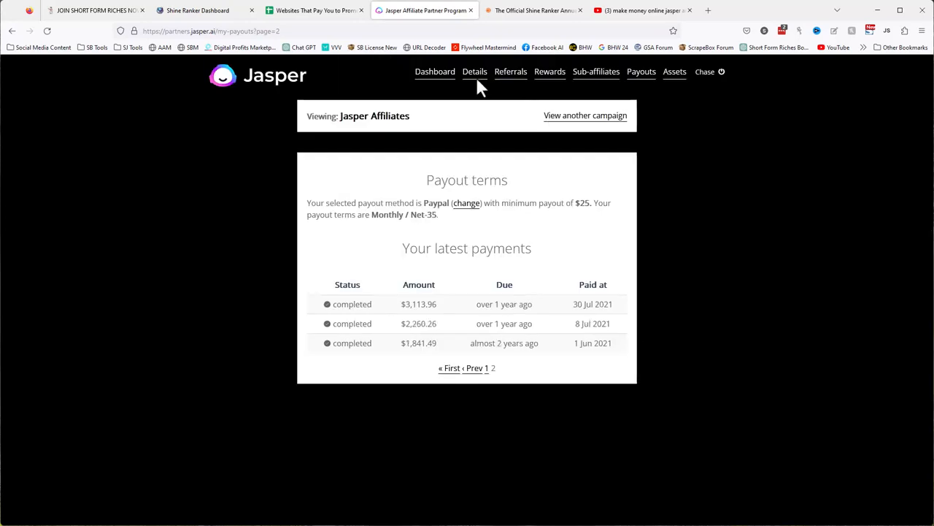
pyautogui.click(434, 71)
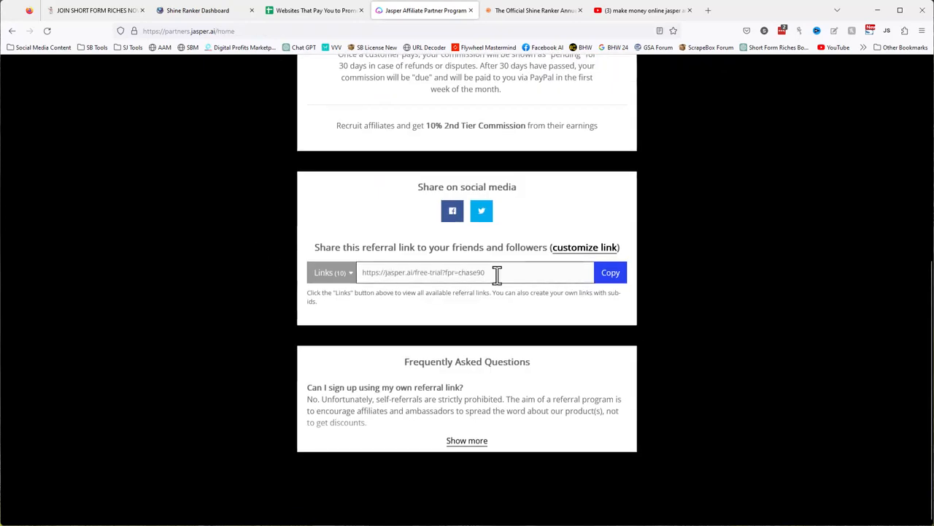
pyautogui.click(642, 10)
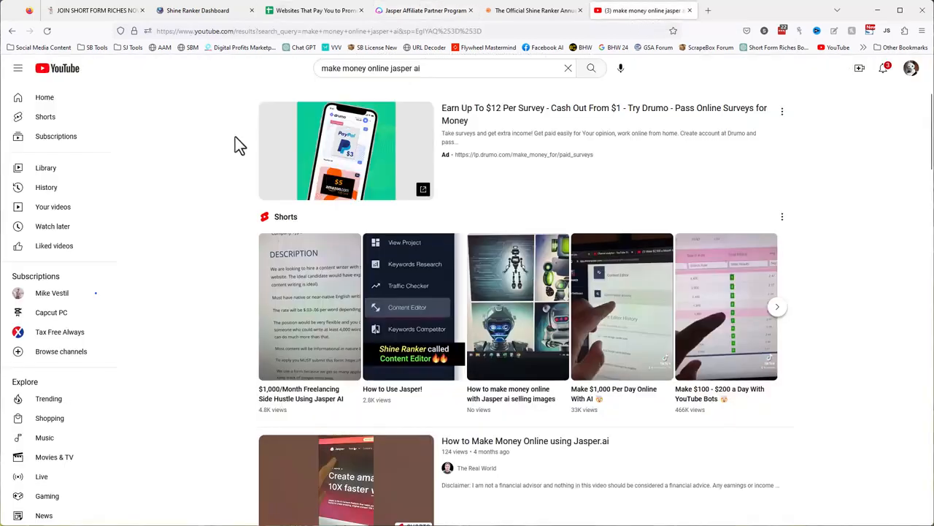
pyautogui.moveTo(192, 282)
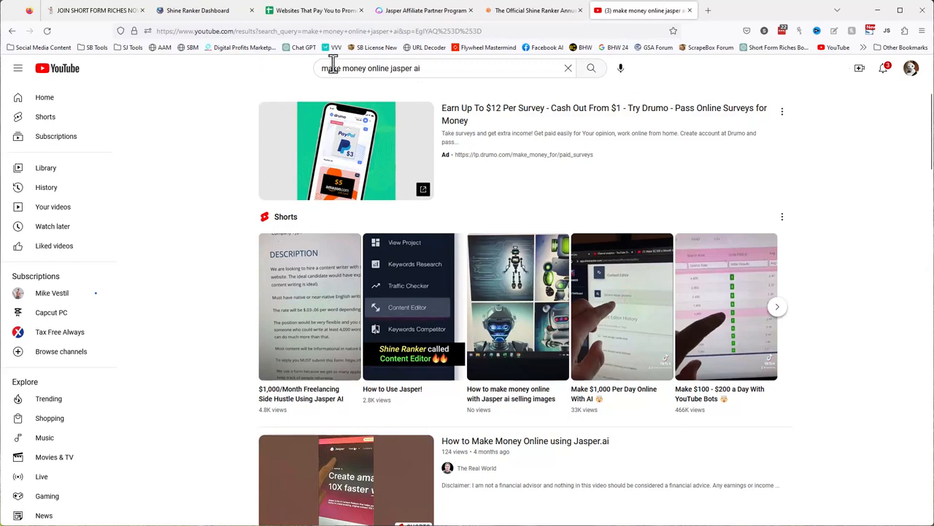
pyautogui.moveTo(263, 266)
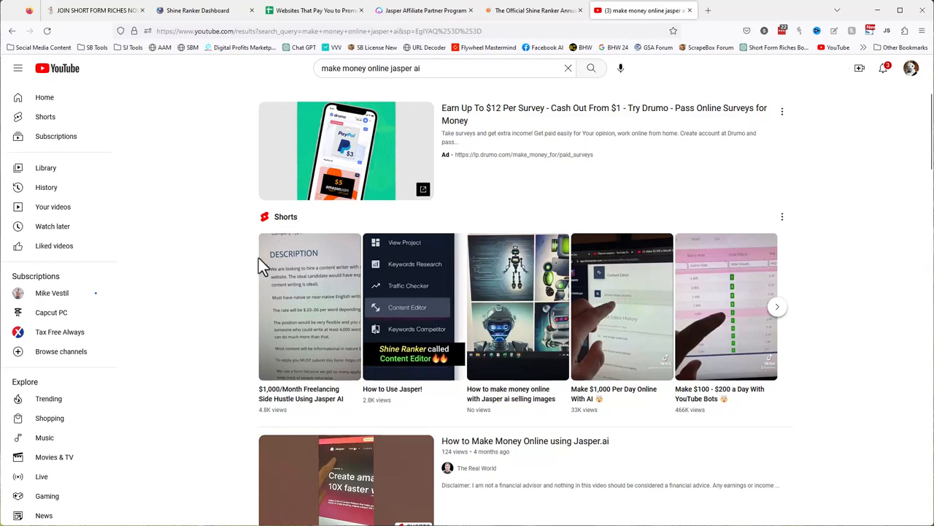
pyautogui.moveTo(761, 318)
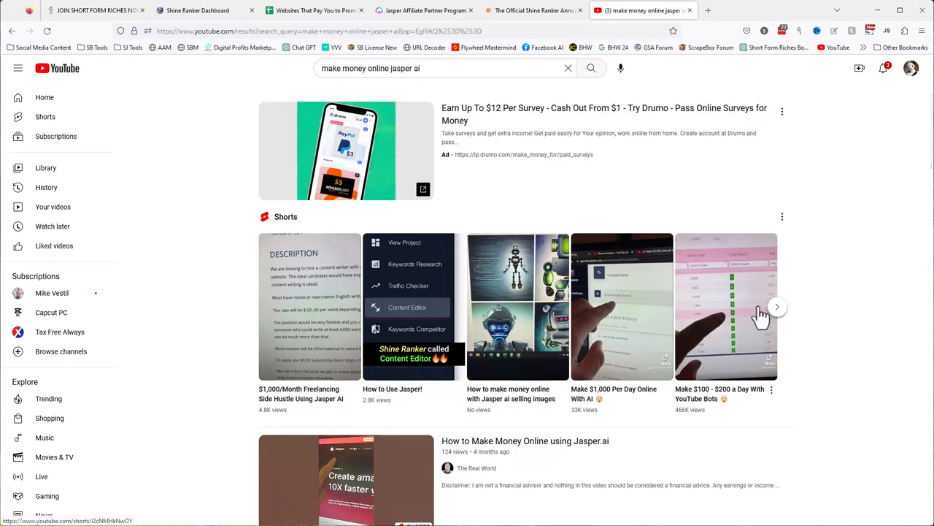
pyautogui.moveTo(653, 434)
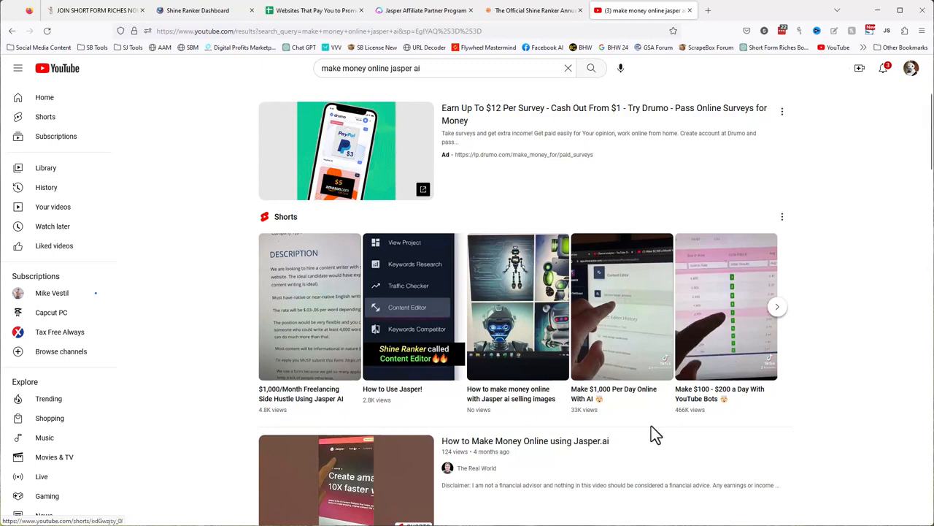
pyautogui.moveTo(602, 343)
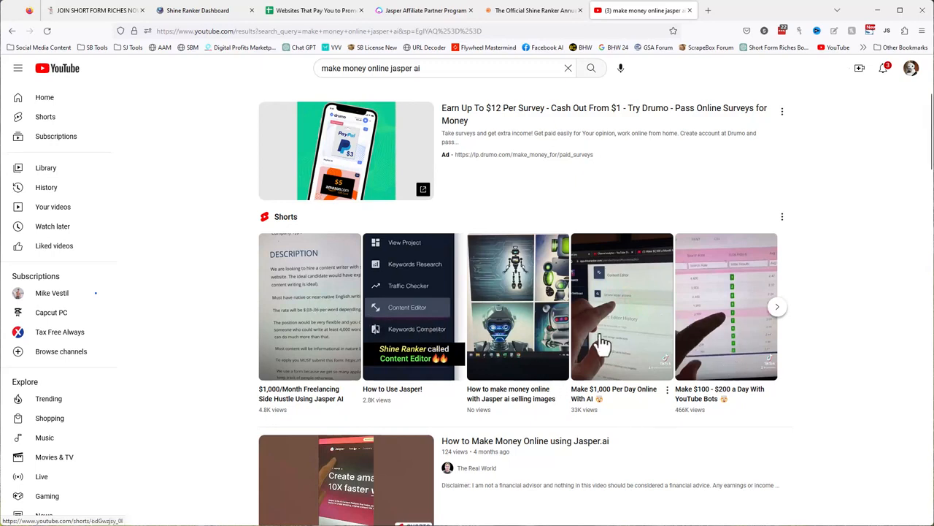
pyautogui.moveTo(728, 361)
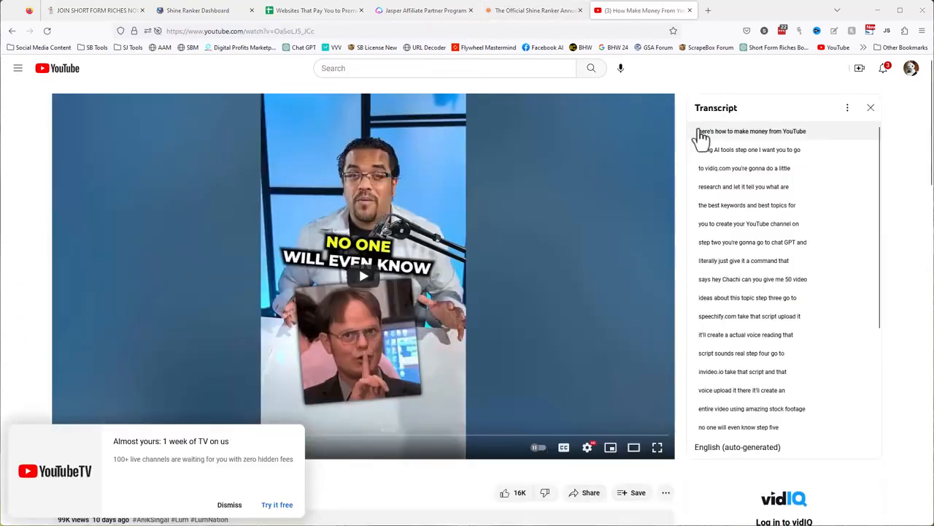
# - Scroll down the YouTube video page with the transcript open
pyautogui.scroll(-3)
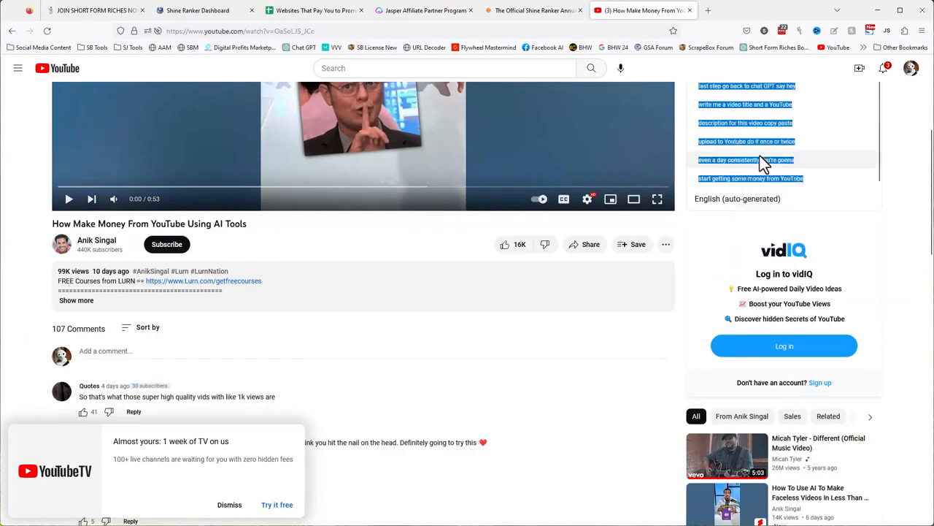
pyautogui.moveTo(506, 109)
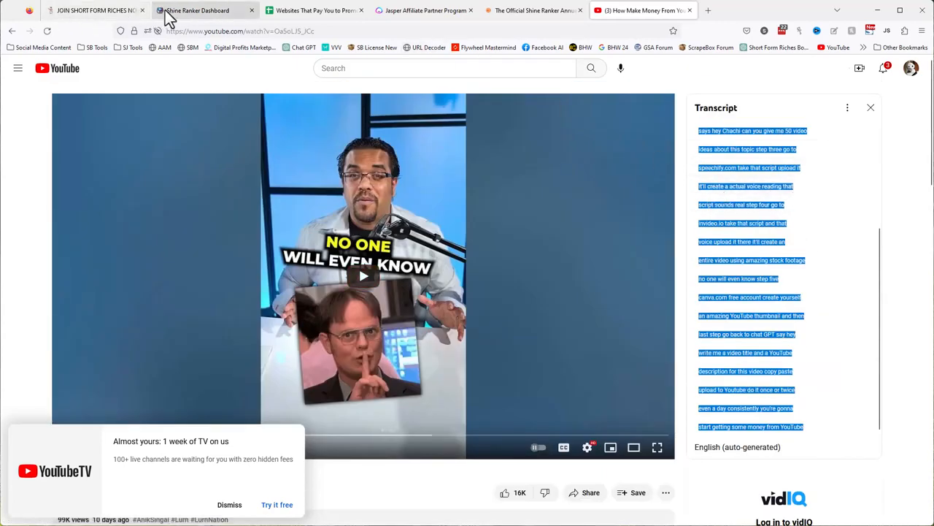
# - Send the transcript rewrite request in Shine Ranker chat and select the reworded script reply
pyautogui.click(197, 11)
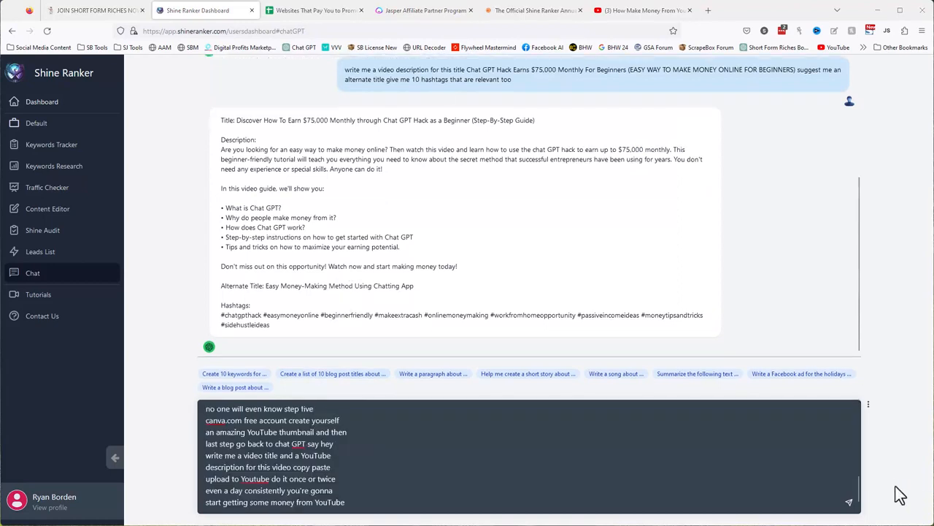
pyautogui.press('enter')
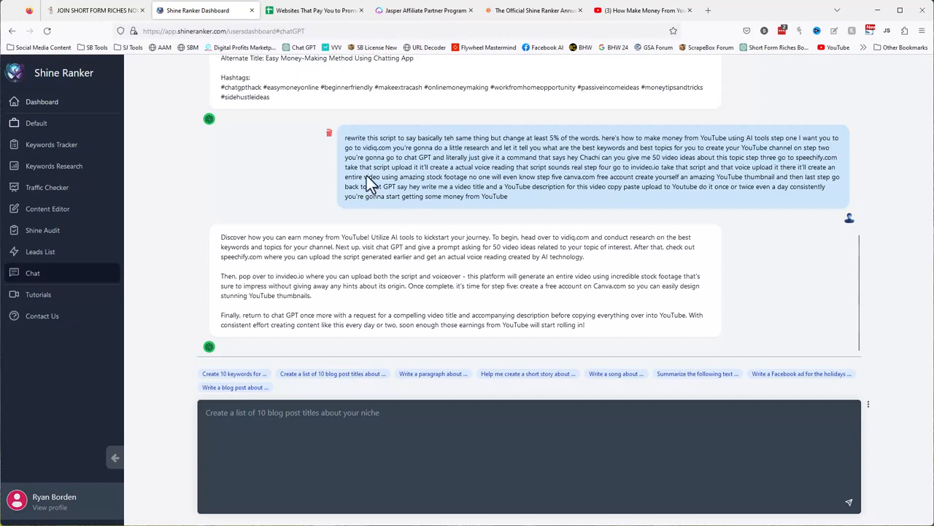
pyautogui.moveTo(358, 176)
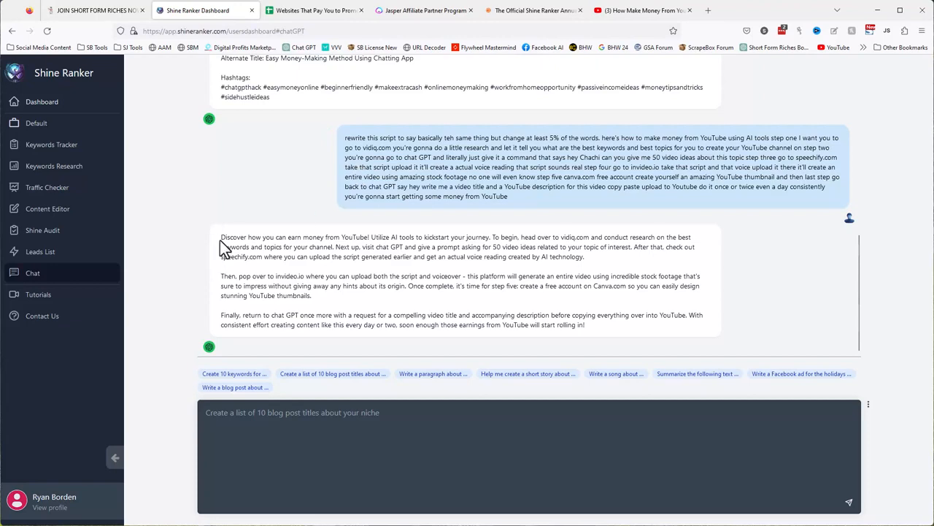
pyautogui.moveTo(221, 237); pyautogui.dragTo(584, 325)
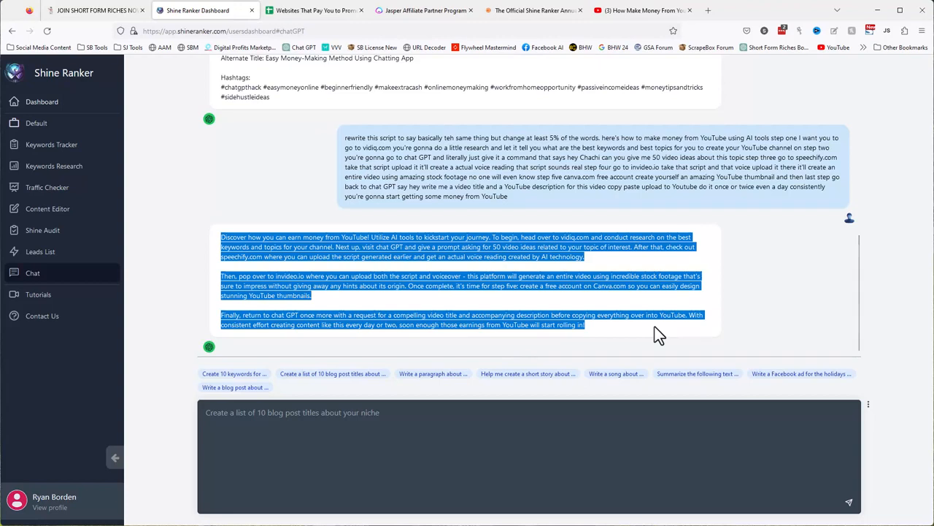
pyautogui.moveTo(581, 313)
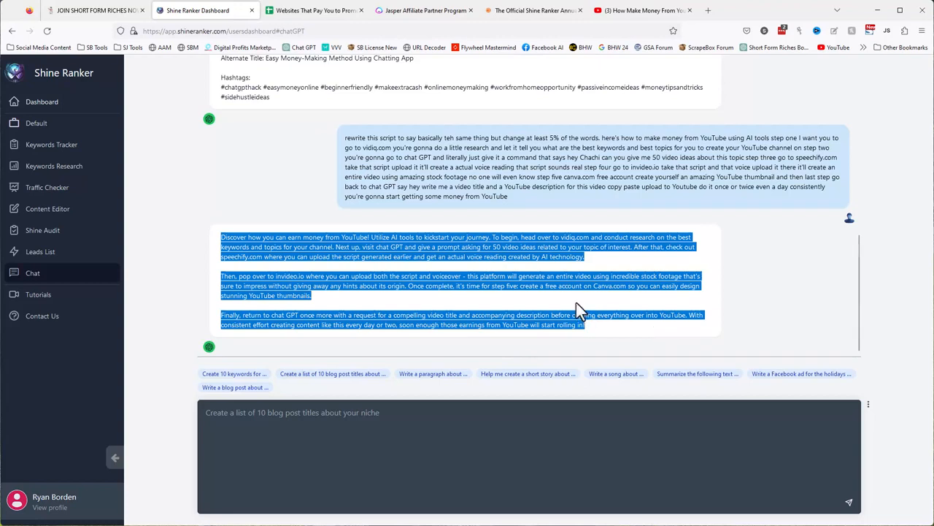
pyautogui.moveTo(259, 292)
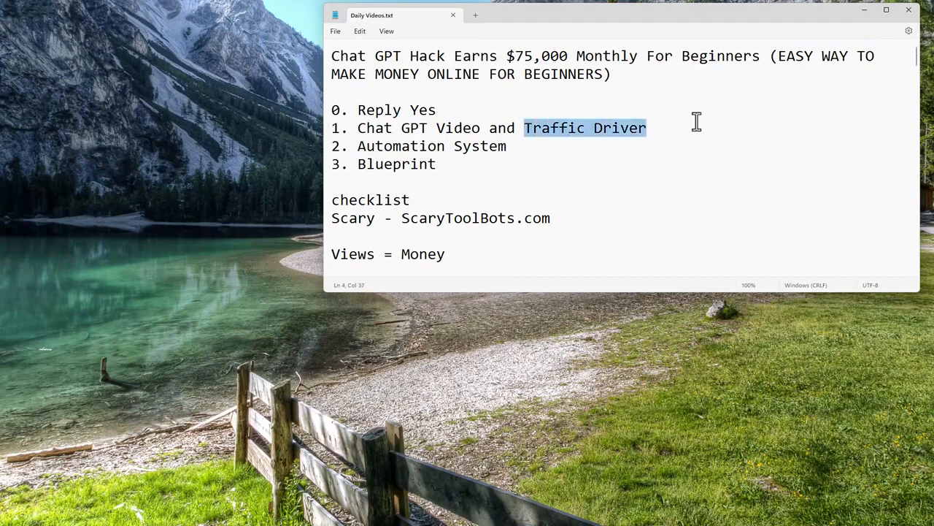
pyautogui.moveTo(285, 511)
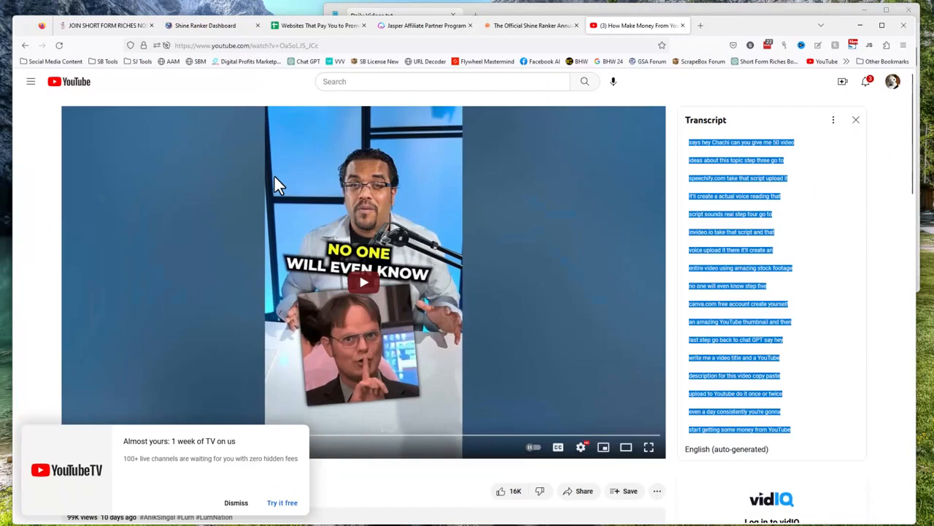
# - Return from the Notepad checklist to the Shine Ranker chat showing the reworded script
pyautogui.click(204, 11)
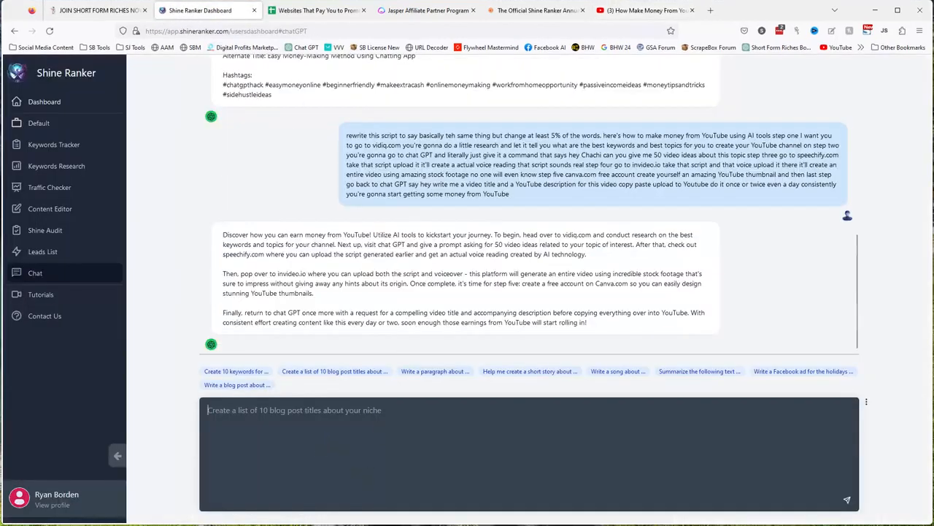
# - Request three hook-based title ideas in the chat and highlight the returned titles
pyautogui.click(847, 499)
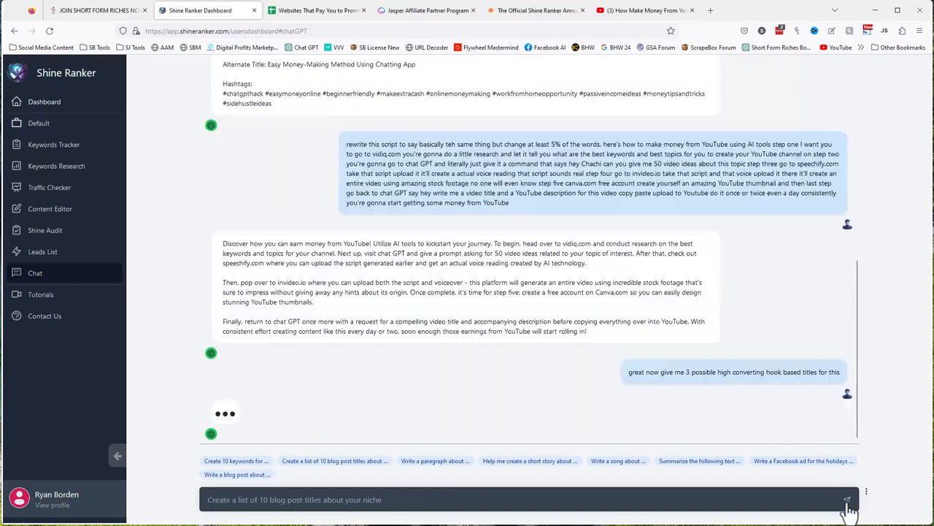
pyautogui.click(847, 500)
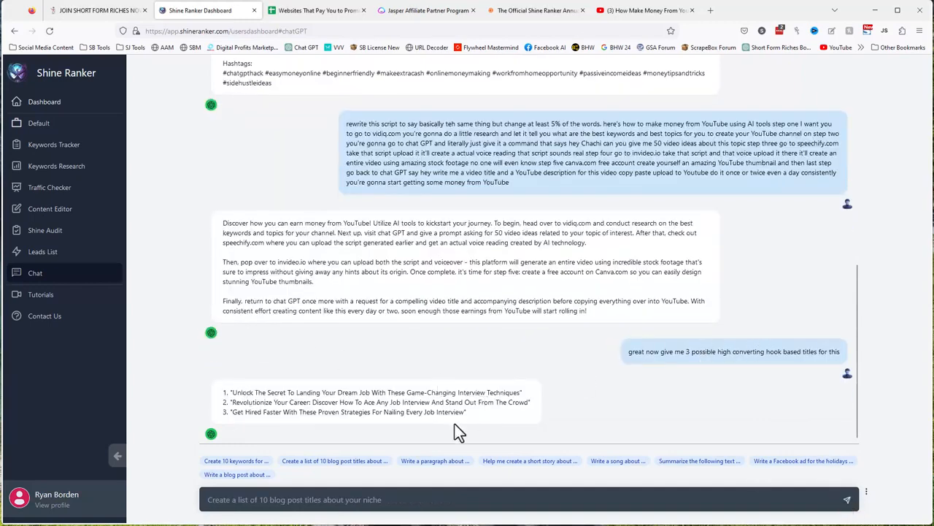
pyautogui.moveTo(229, 391); pyautogui.dragTo(467, 412)
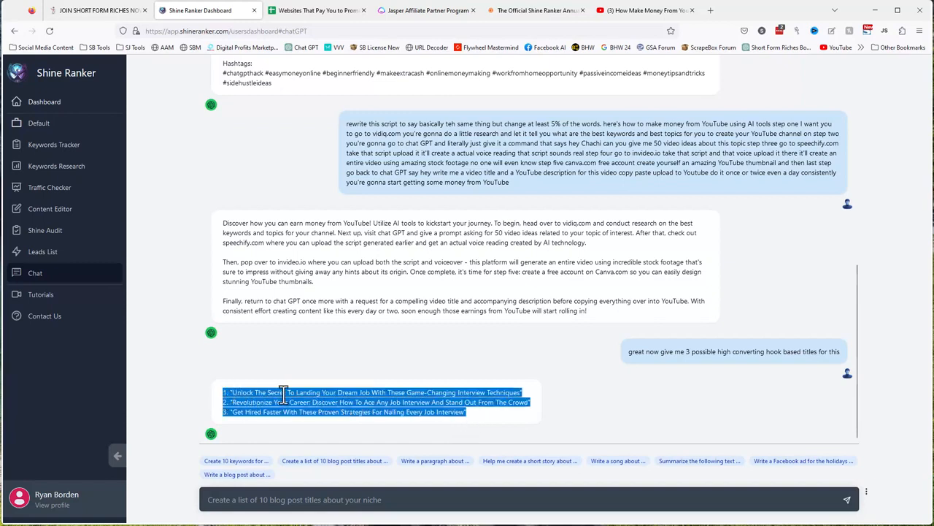
pyautogui.moveTo(320, 338)
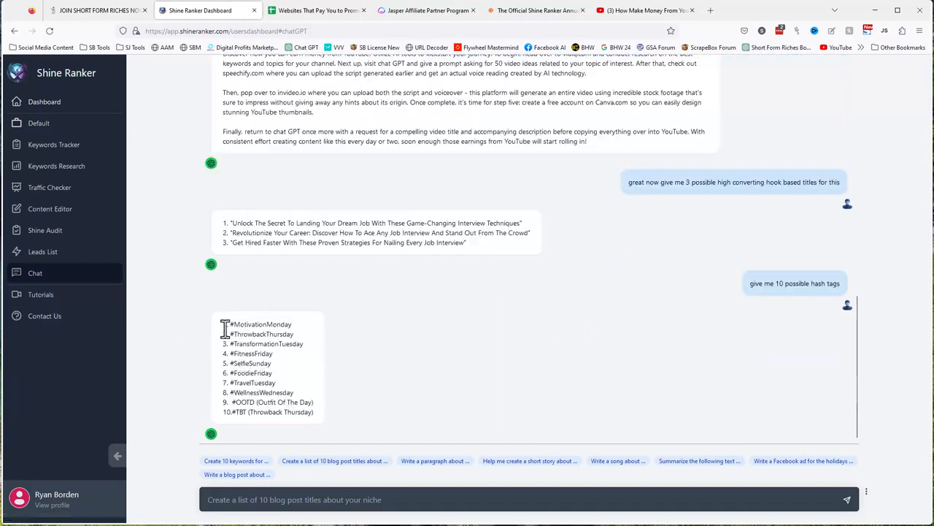
# - Highlight the generic hashtag list, then the ten script-tailored hashtags like #YouTubeMoneyMaking
pyautogui.moveTo(223, 324); pyautogui.dragTo(314, 412)
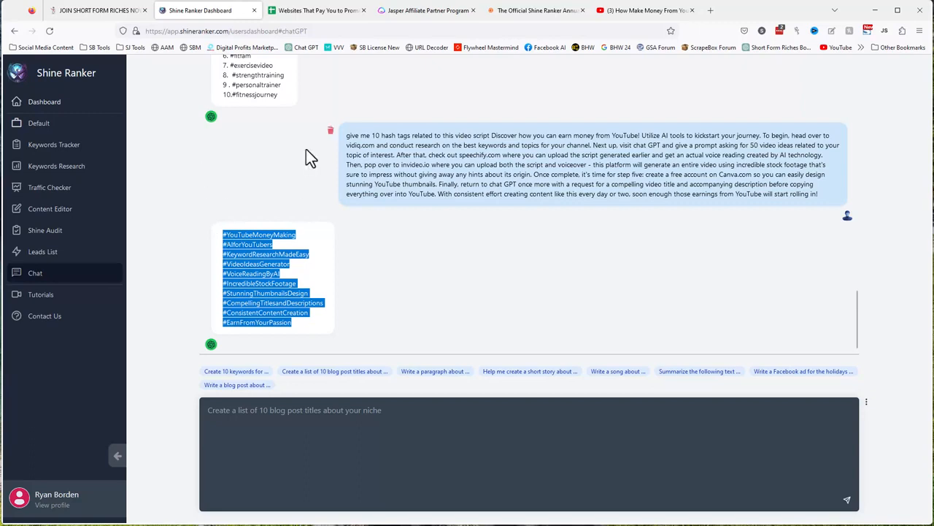
pyautogui.moveTo(341, 158)
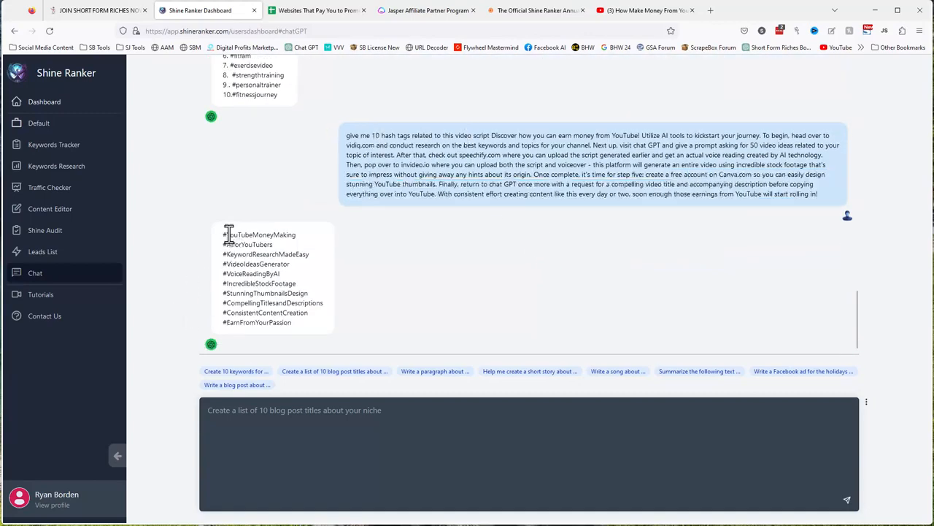
pyautogui.moveTo(224, 234); pyautogui.dragTo(291, 322)
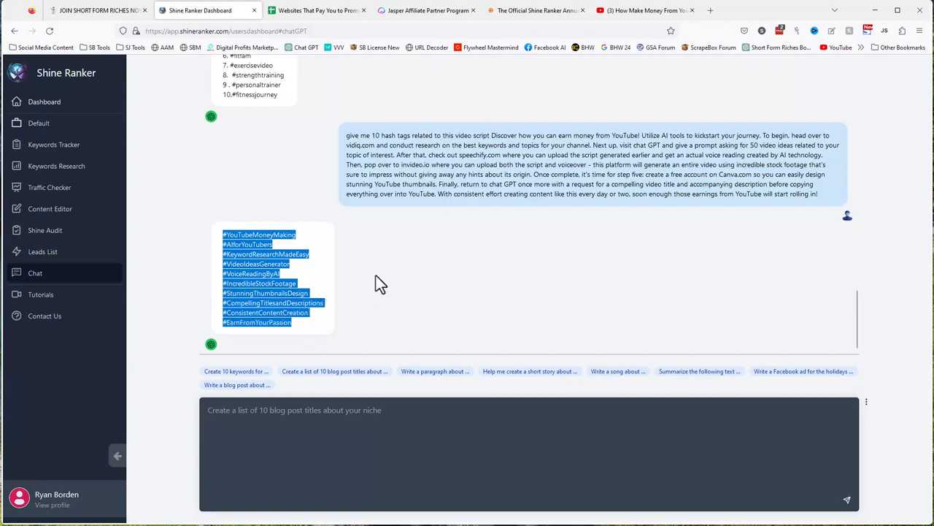
pyautogui.moveTo(653, 29)
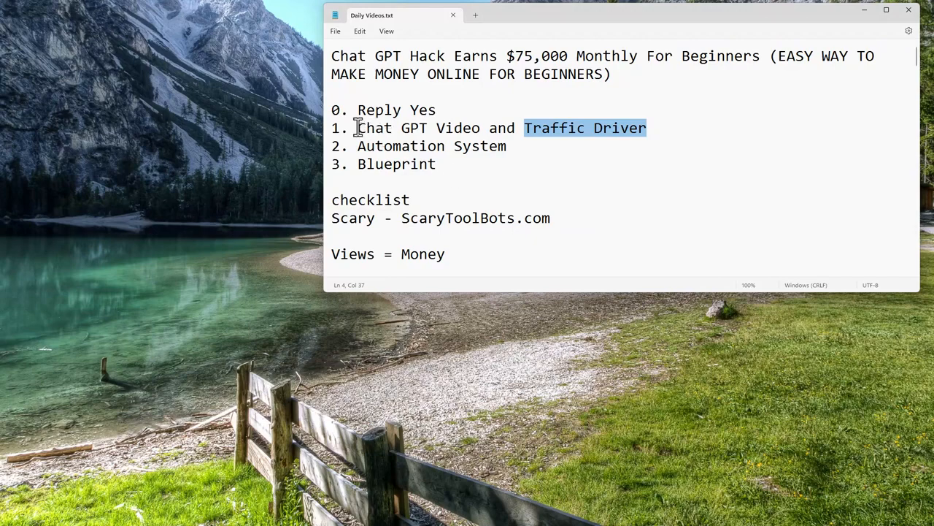
# - Append '- shineranker.com' to the Chat GPT Video and Traffic Driver checklist item and highlight it
pyautogui.write('-')
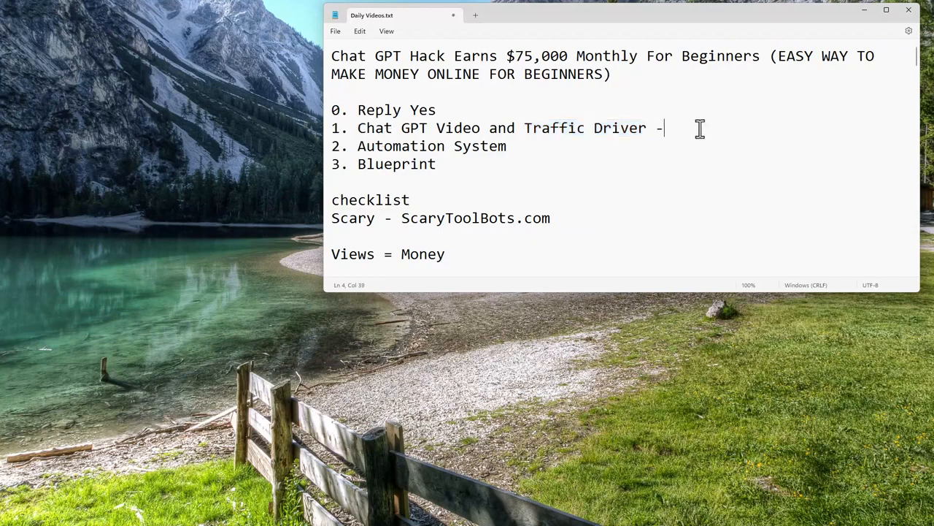
pyautogui.write('shineranker.com')
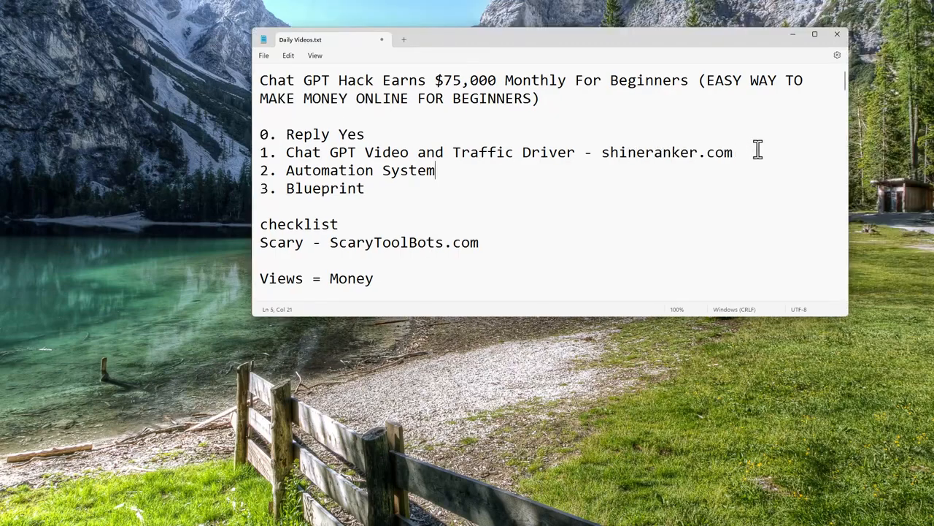
pyautogui.doubleClick(648, 152)
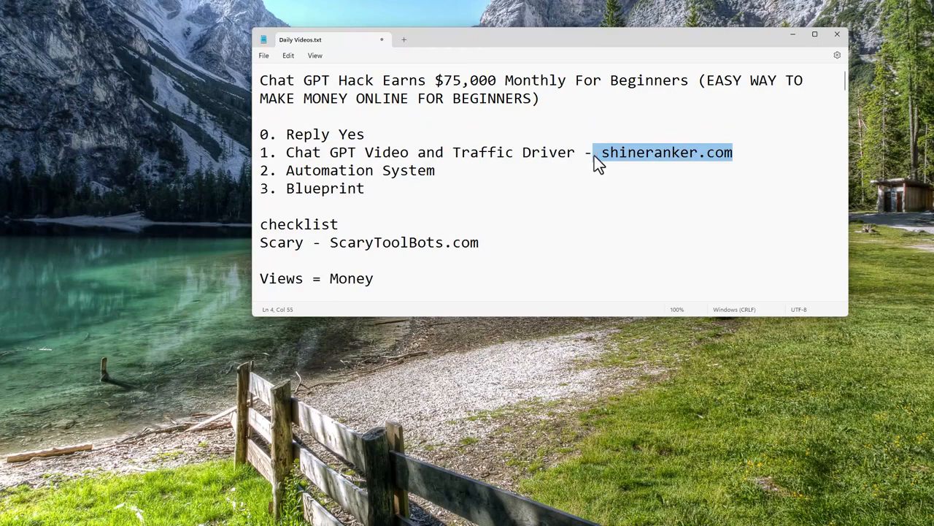
pyautogui.moveTo(626, 163)
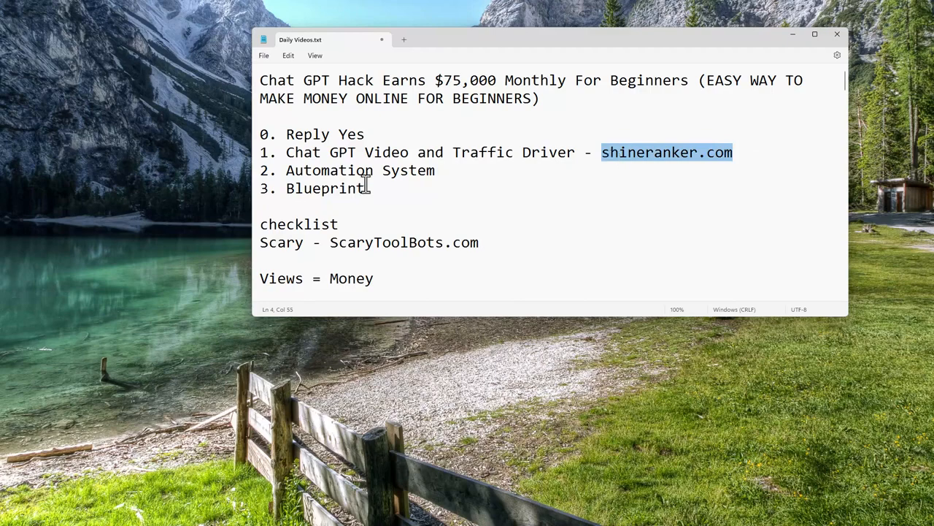
pyautogui.moveTo(453, 170)
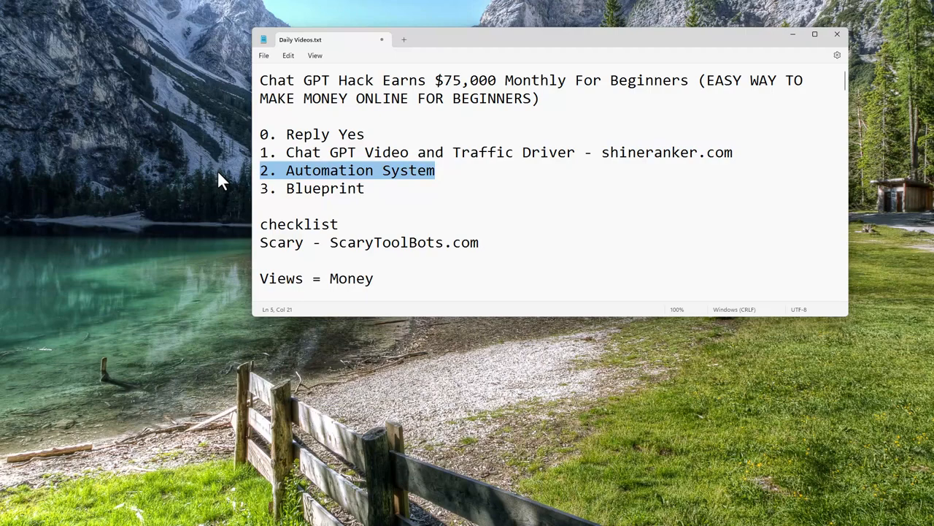
pyautogui.moveTo(250, 135)
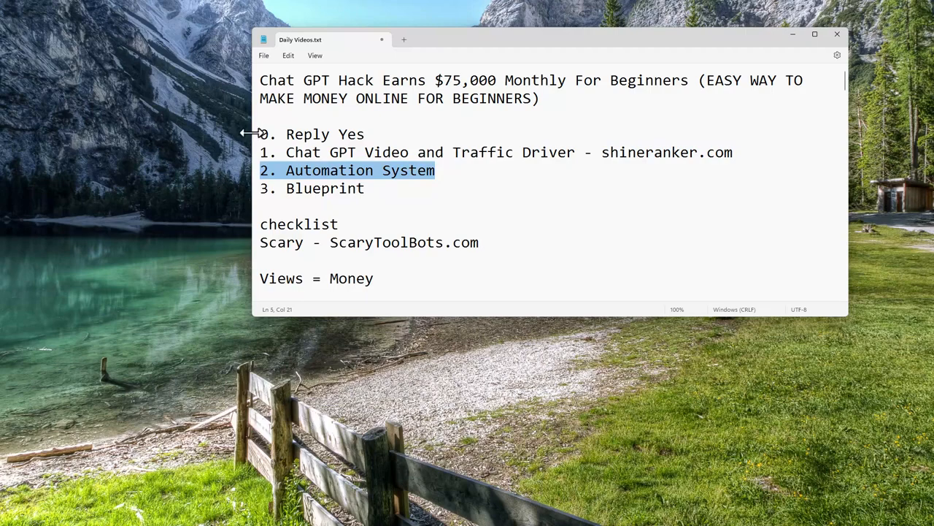
pyautogui.moveTo(252, 135)
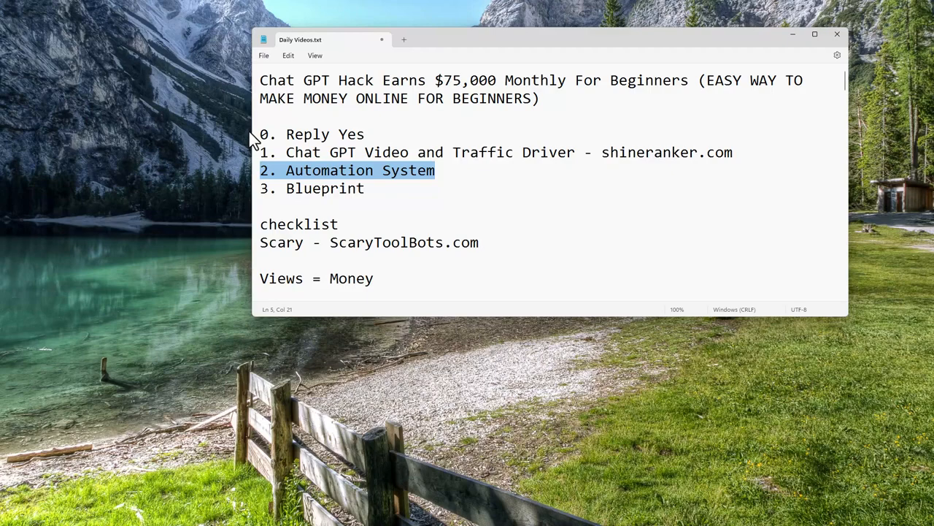
pyautogui.moveTo(307, 199)
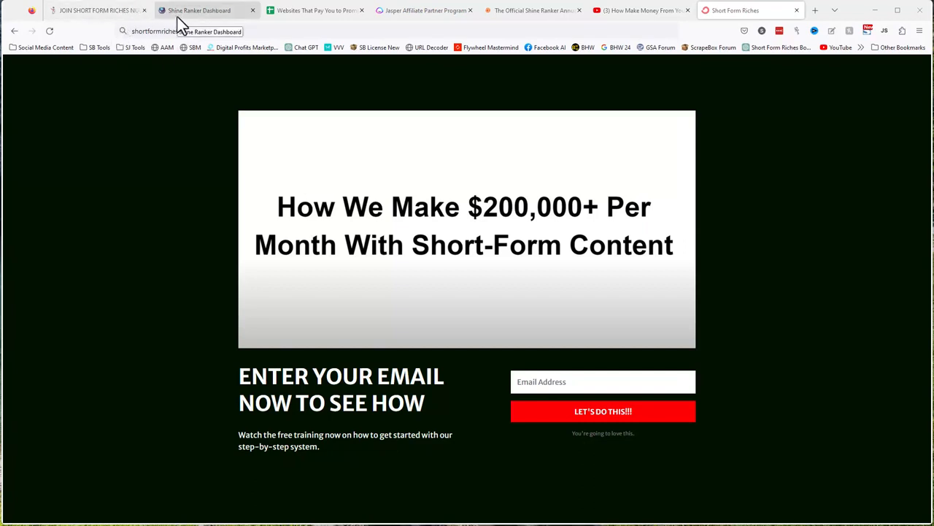
pyautogui.moveTo(168, 113)
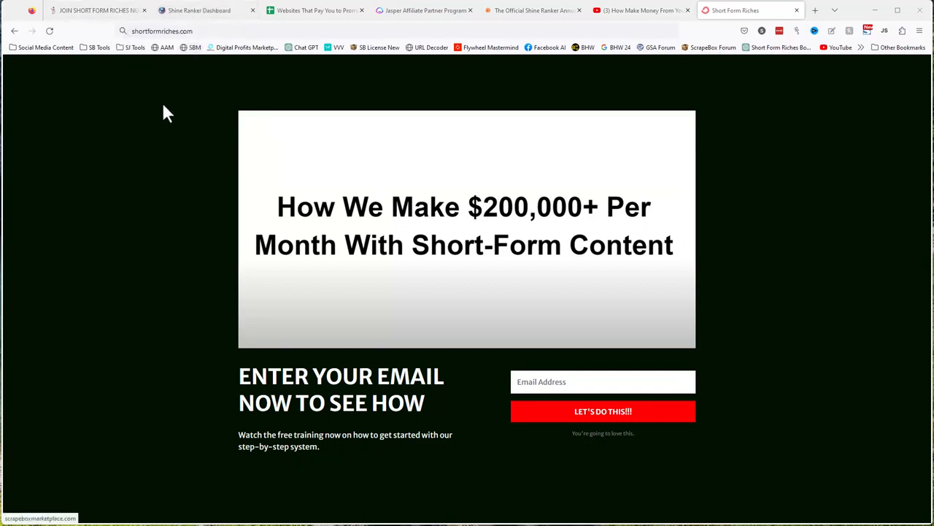
# - Browse down the JOIN SHORT FORM RICHES boot camp sales page
pyautogui.click(95, 10)
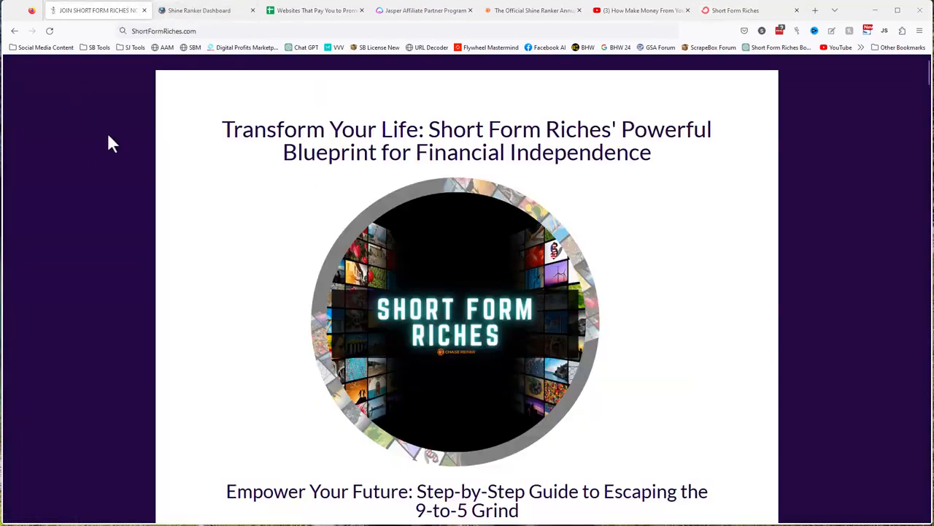
pyautogui.scroll(-3)
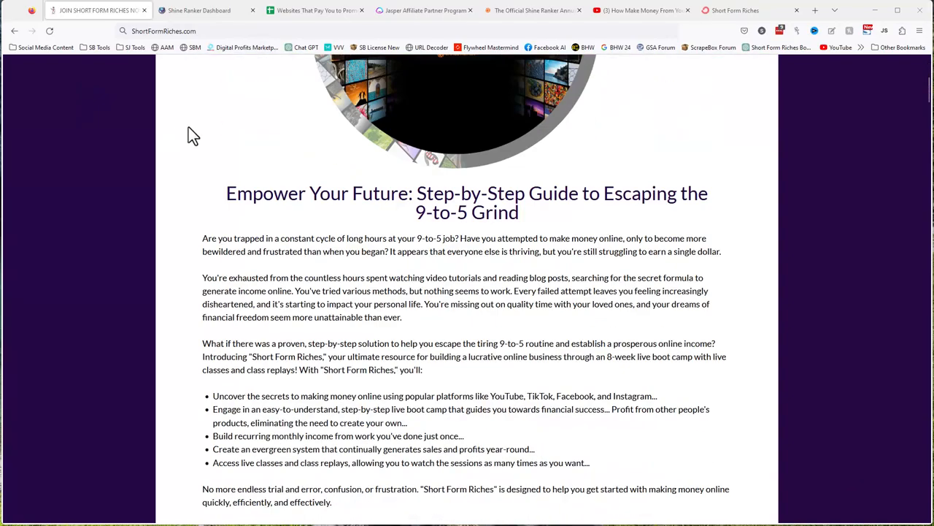
pyautogui.scroll(-3)
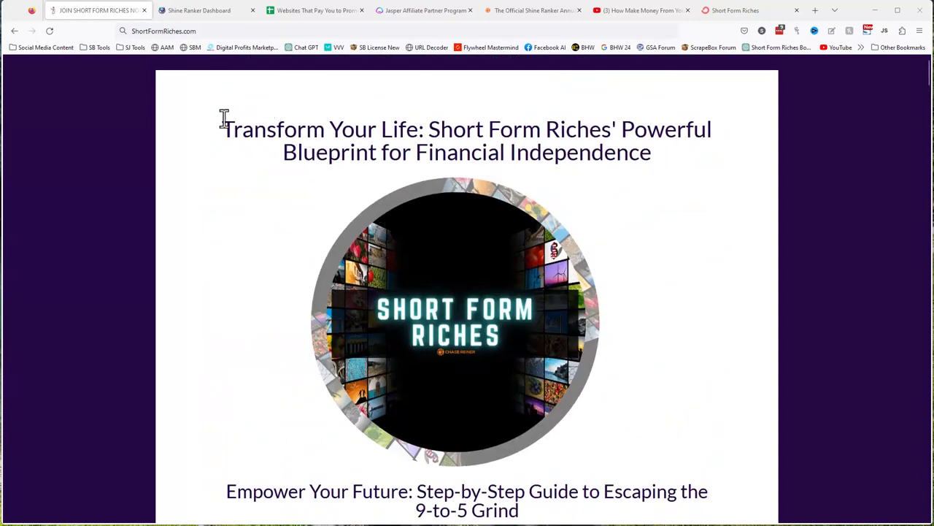
pyautogui.scroll(-3)
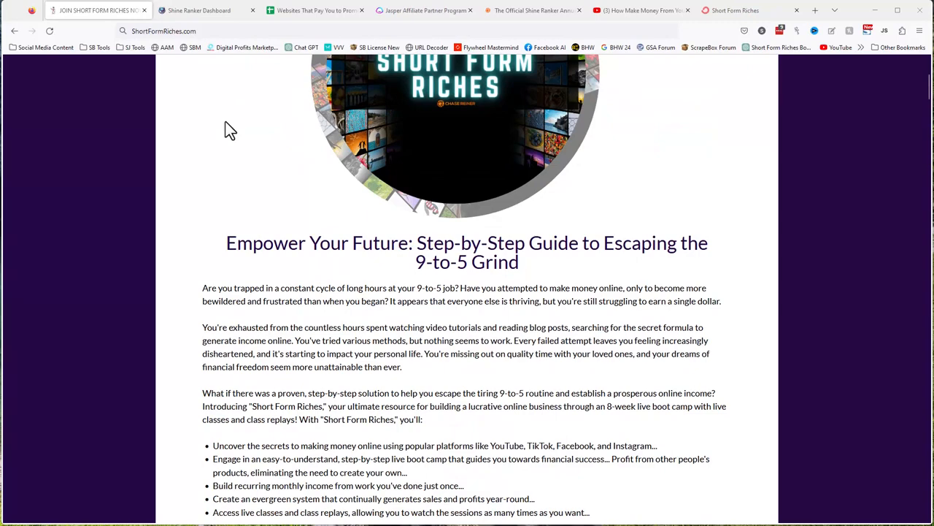
pyautogui.moveTo(298, 100)
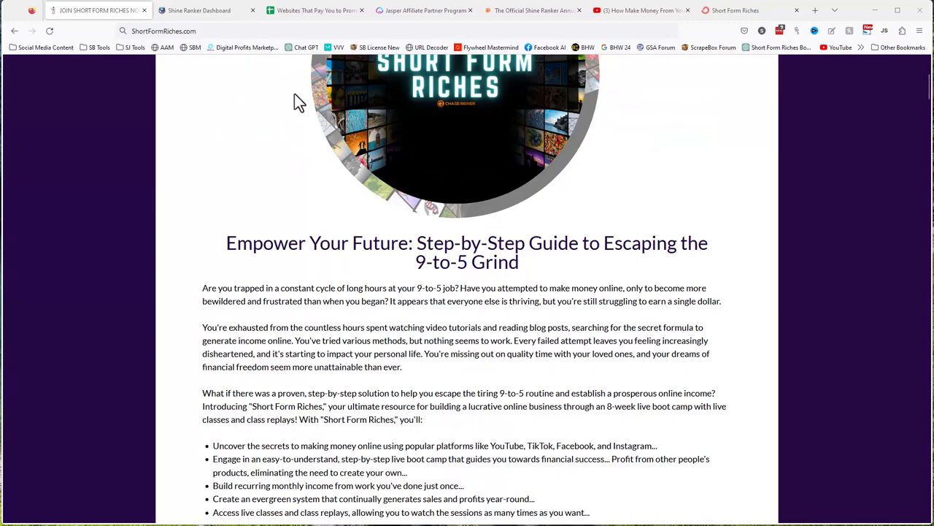
pyautogui.scroll(-3)
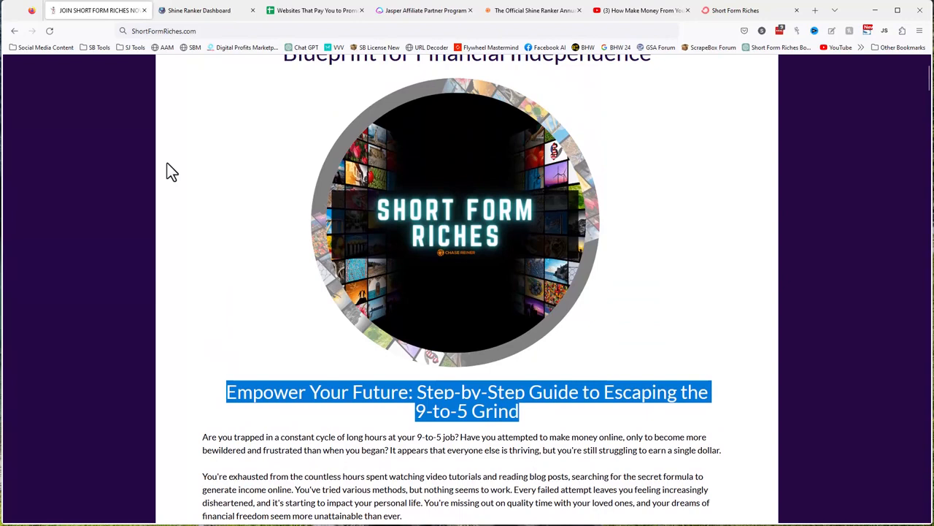
pyautogui.moveTo(383, 164)
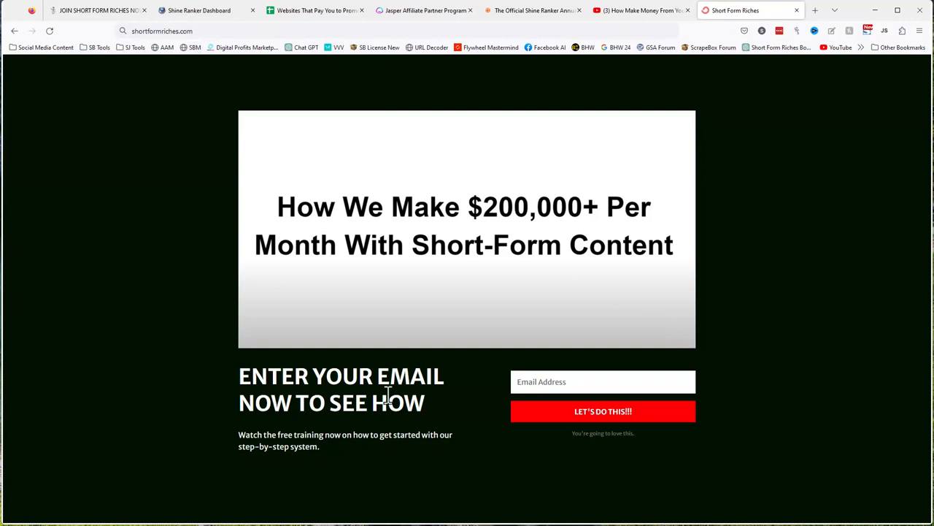
pyautogui.moveTo(637, 321)
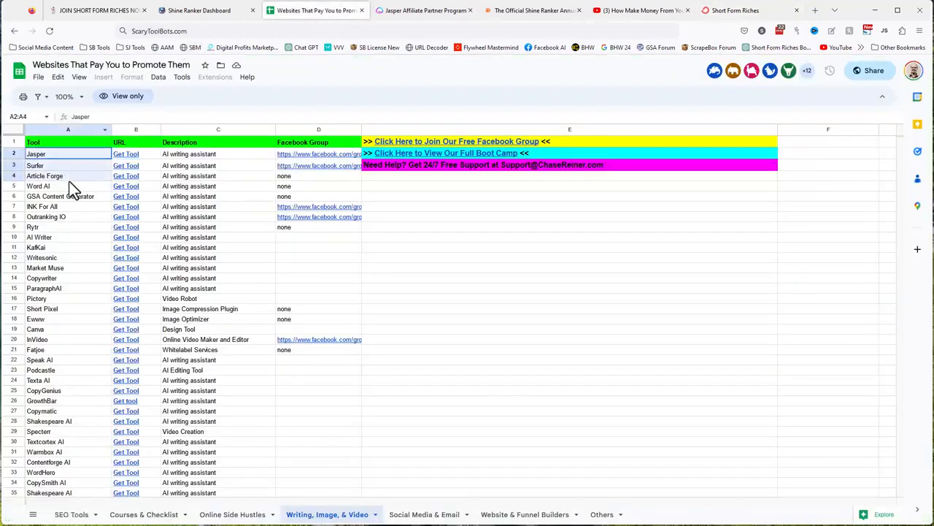
# - Point out Jasper in the ScaryToolBots sheet, then its referral link on the affiliate page
pyautogui.click(423, 11)
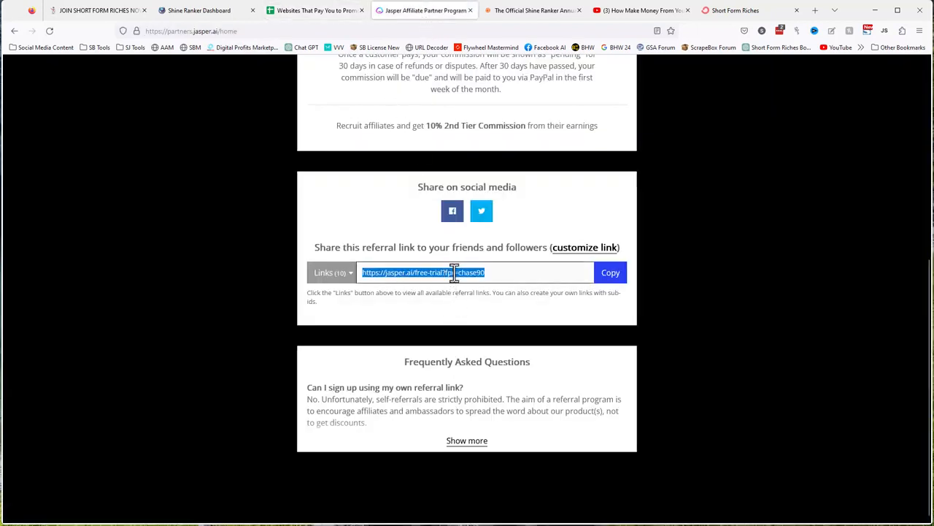
pyautogui.click(200, 10)
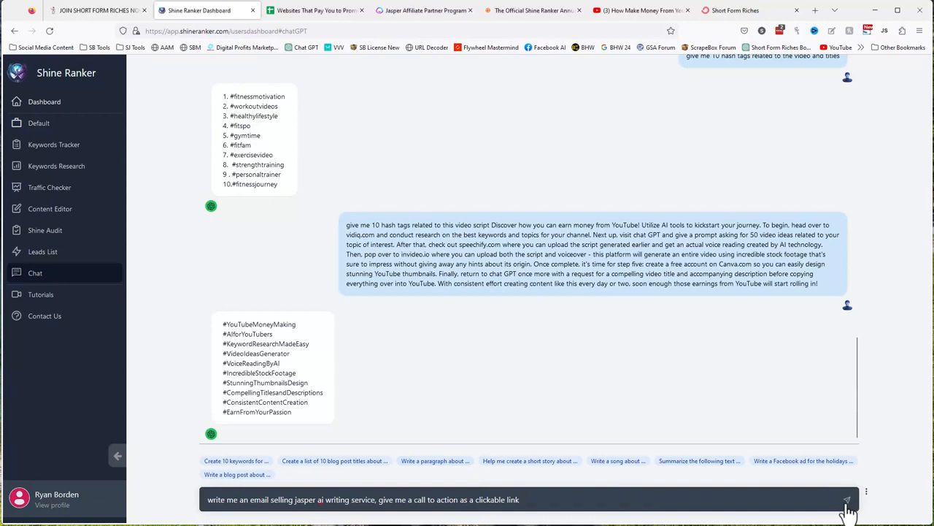
# - Submit the Jasper AI sales email prompt, then return to the Jasper affiliate program page
pyautogui.click(846, 499)
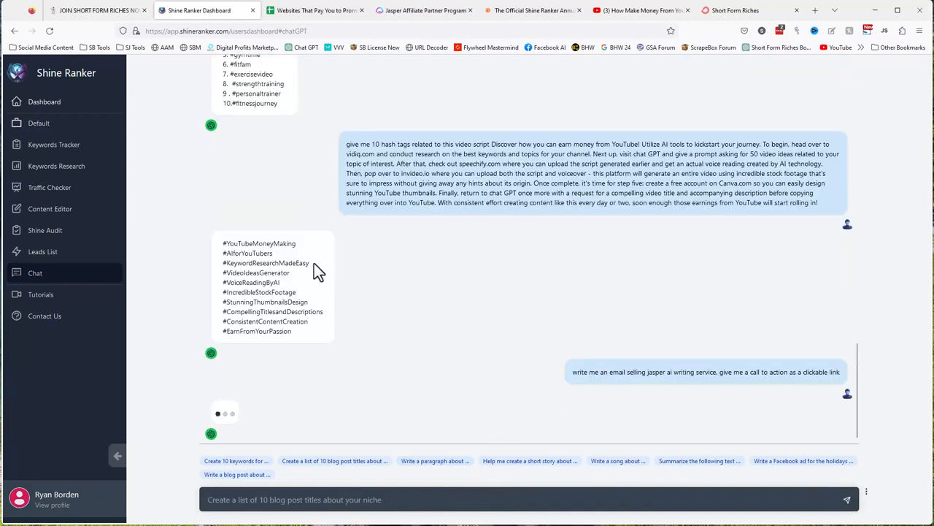
pyautogui.moveTo(230, 150)
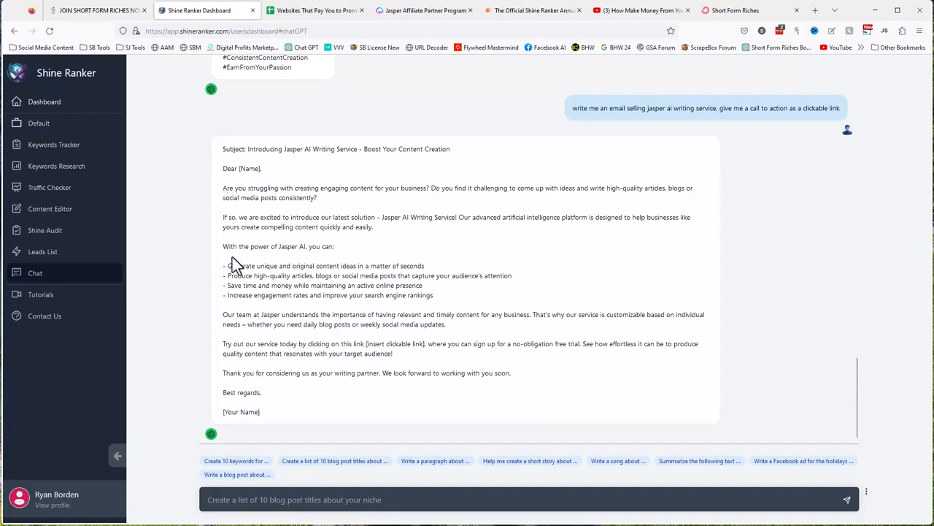
pyautogui.moveTo(265, 305)
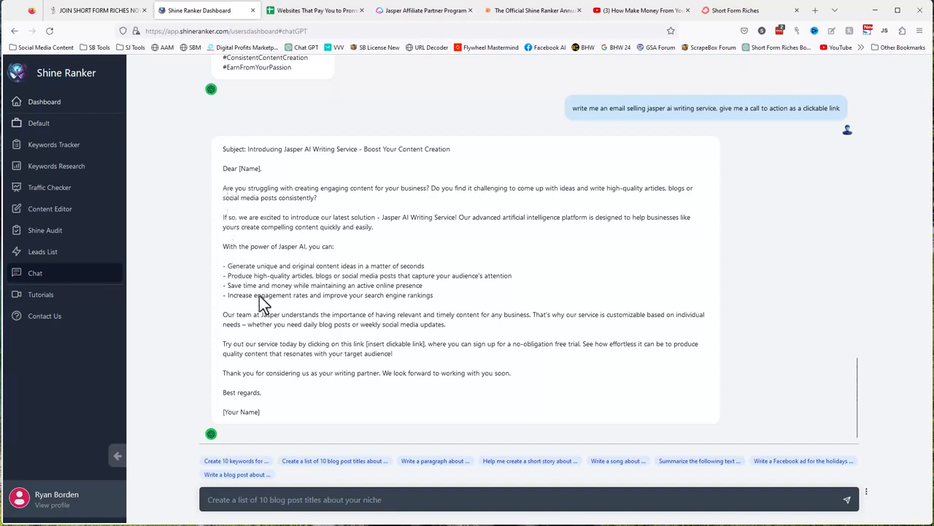
pyautogui.click(423, 10)
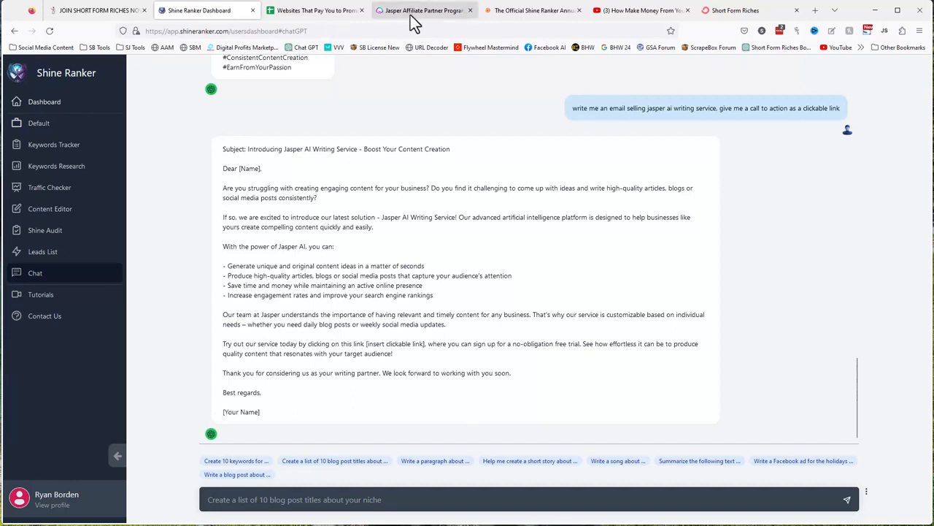
pyautogui.click(424, 10)
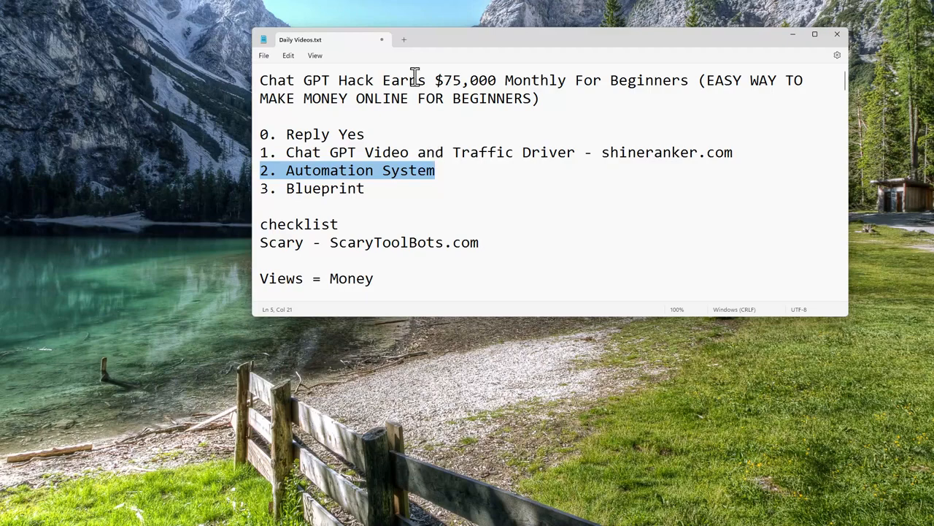
# - Highlight the $75,000 monthly earnings figure in the Notepad video title
pyautogui.click(480, 80)
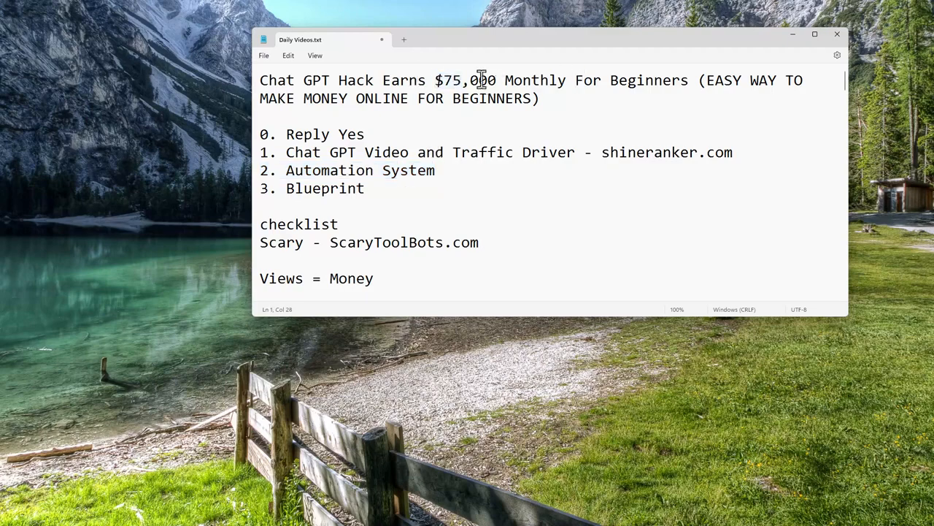
pyautogui.moveTo(436, 80); pyautogui.dragTo(494, 80)
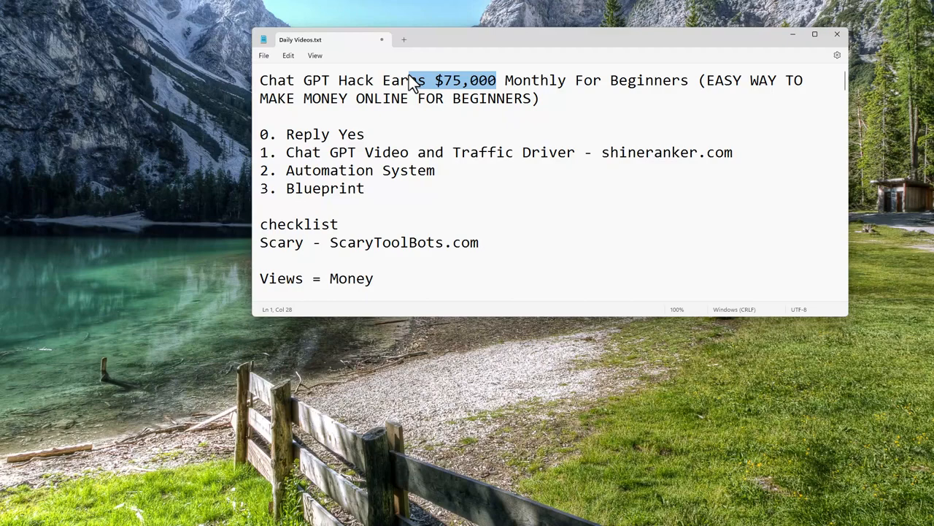
pyautogui.moveTo(409, 80); pyautogui.dragTo(521, 80)
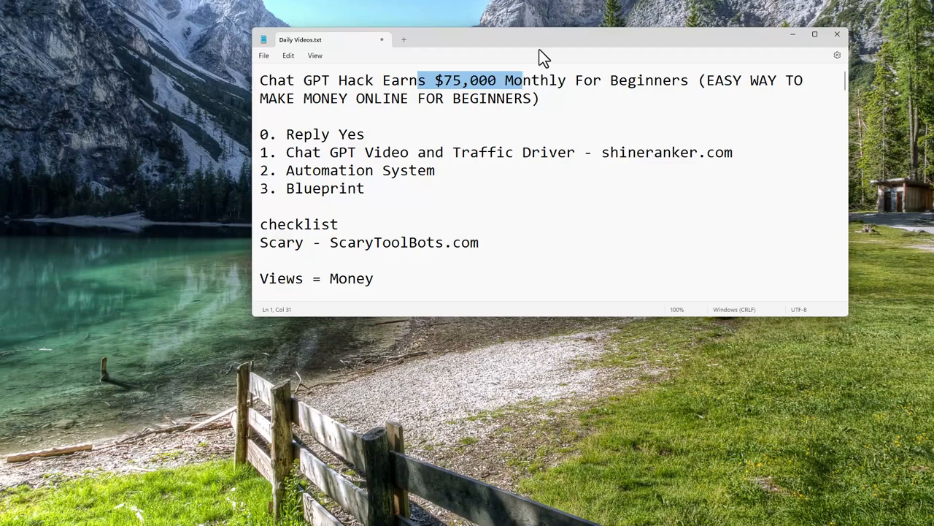
pyautogui.tripleClick(324, 188)
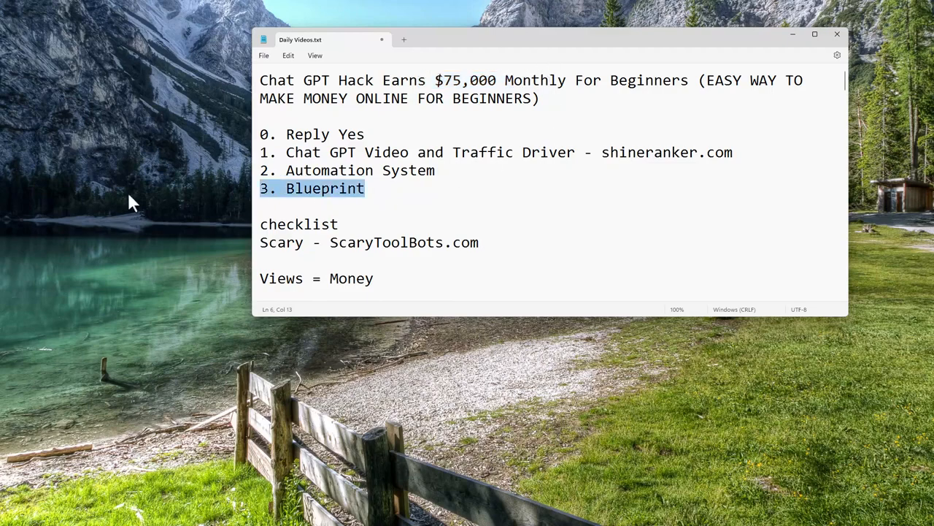
pyautogui.moveTo(86, 135)
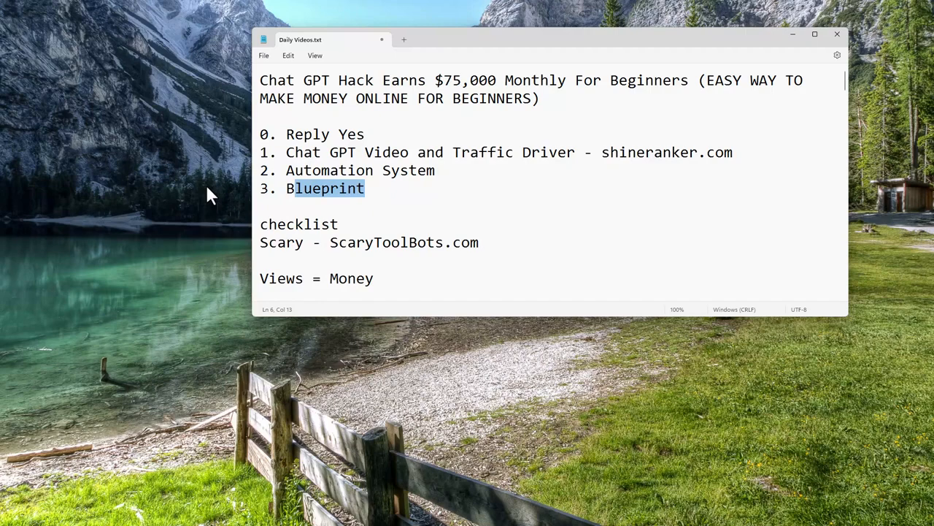
pyautogui.moveTo(326, 277)
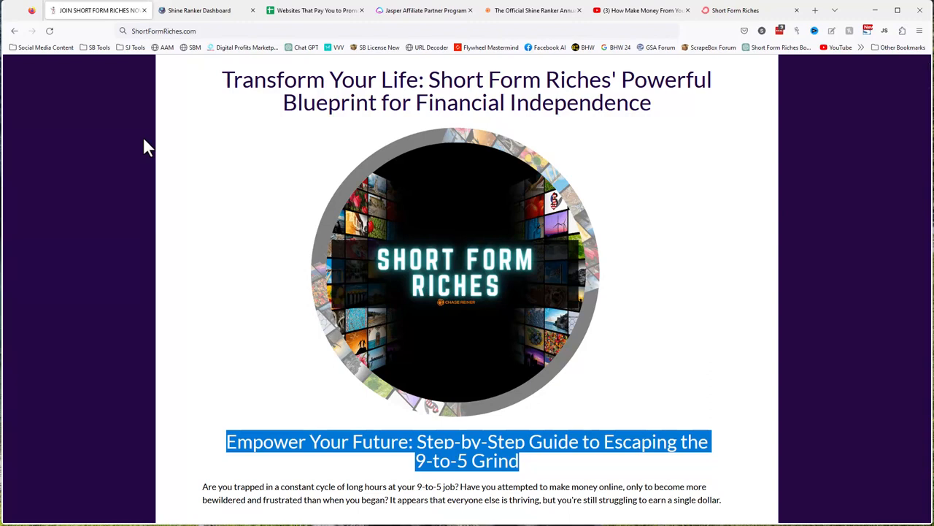
pyautogui.moveTo(215, 150)
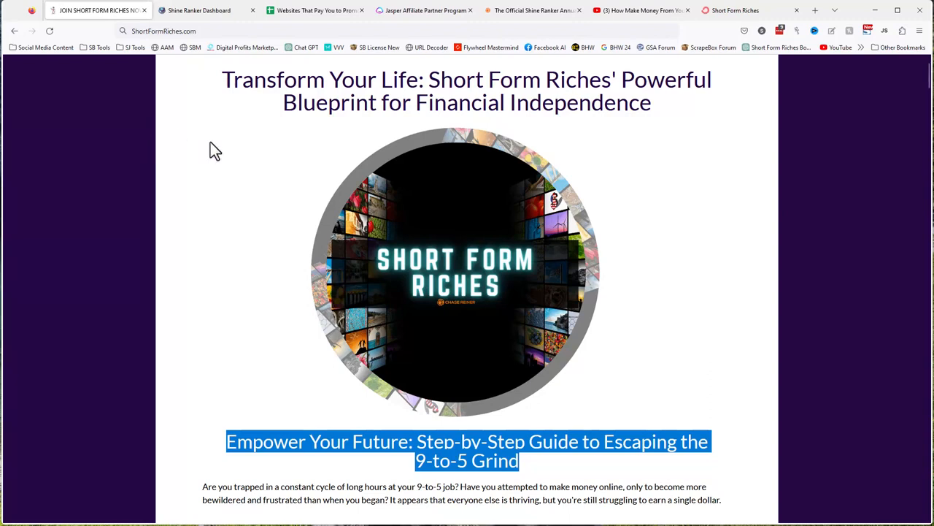
pyautogui.moveTo(62, 115)
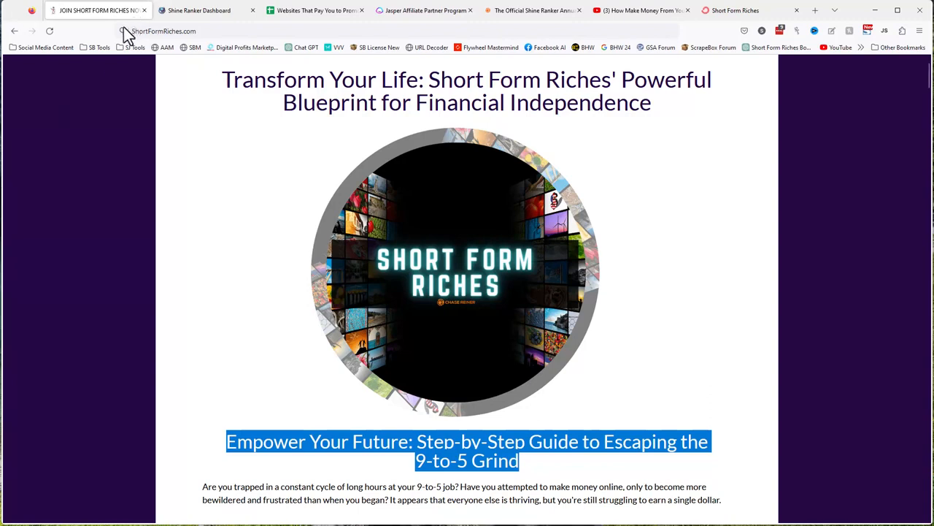
pyautogui.moveTo(160, 258)
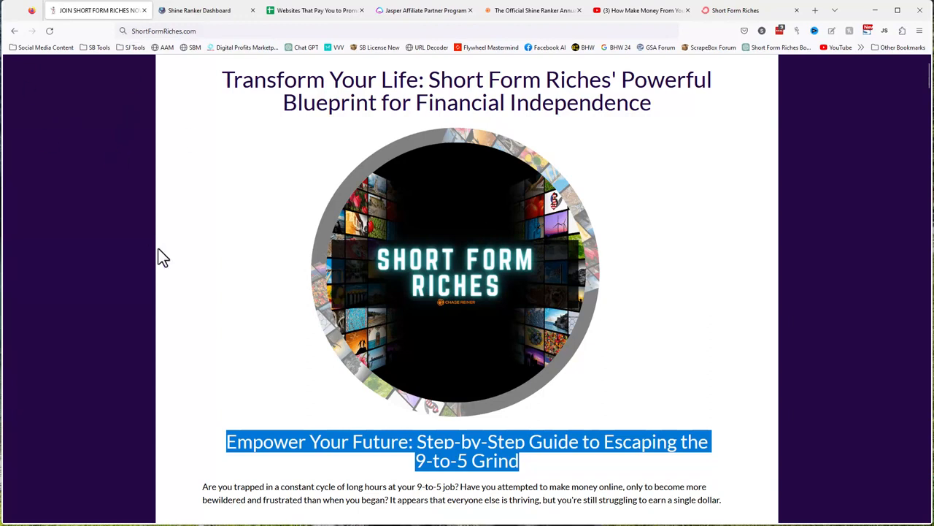
pyautogui.moveTo(171, 252)
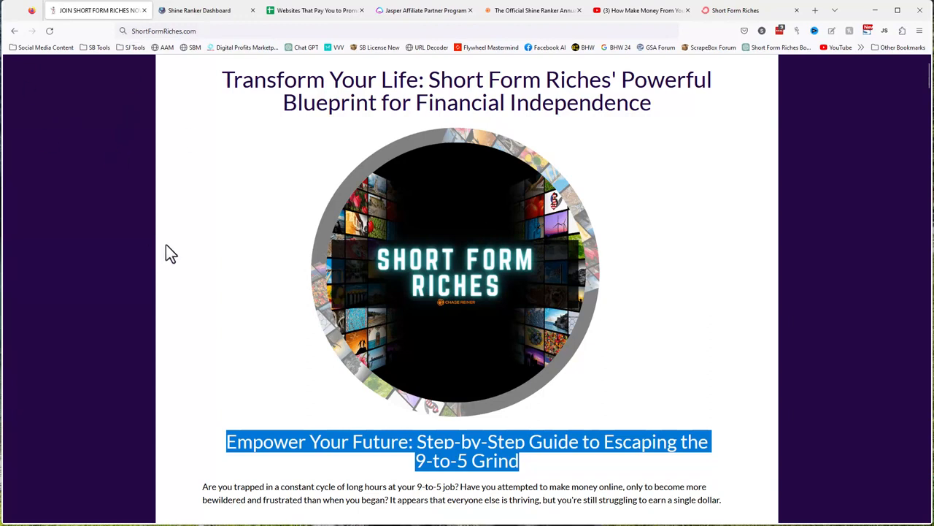